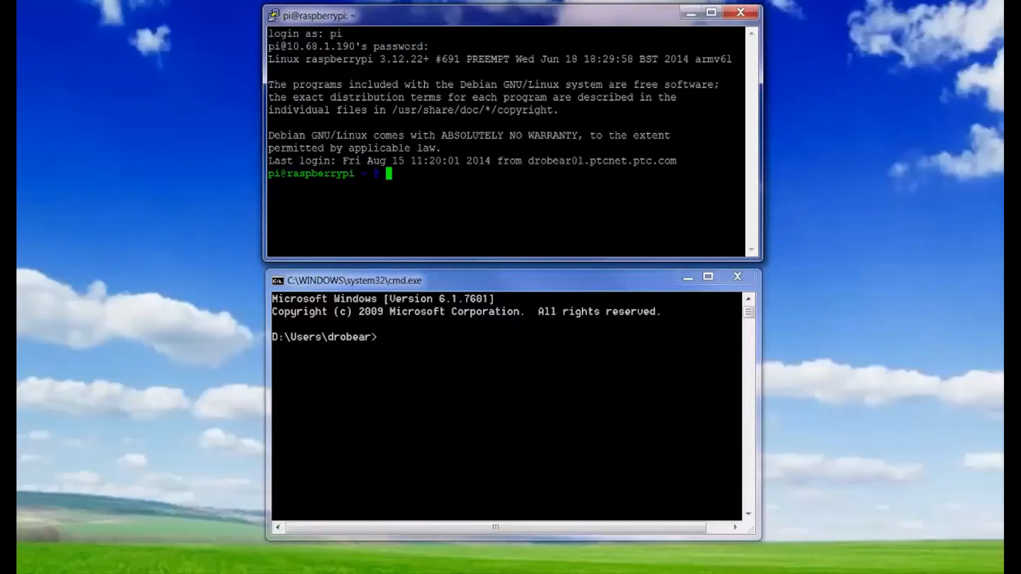
Refresh the Pi's package lists and install oracle-java7-jdk with apt-get.
{"action": "type", "text": "sudo apt"}
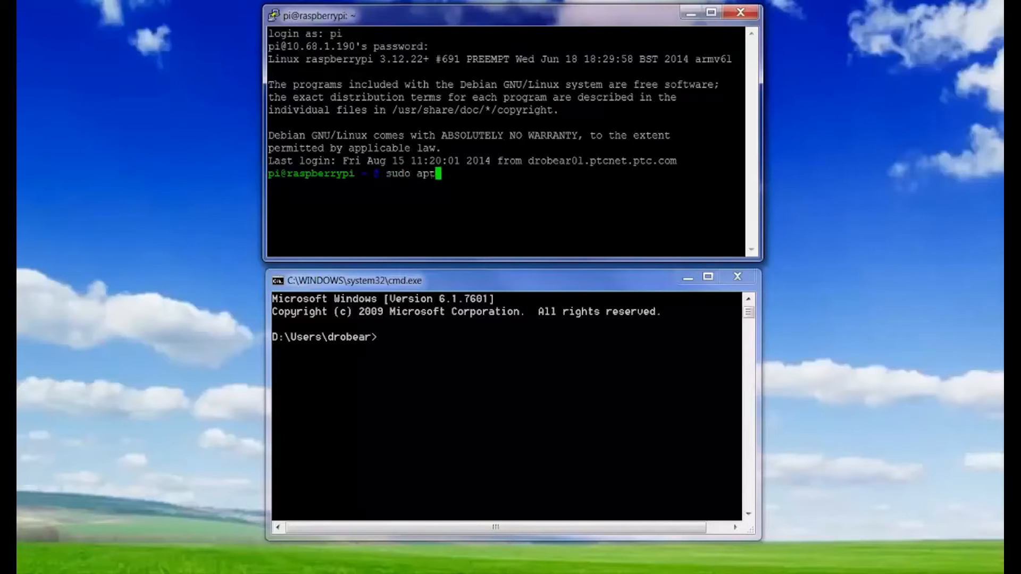
{"action": "type", "text": "-get up"}
{"action": "type", "text": "sudo"}
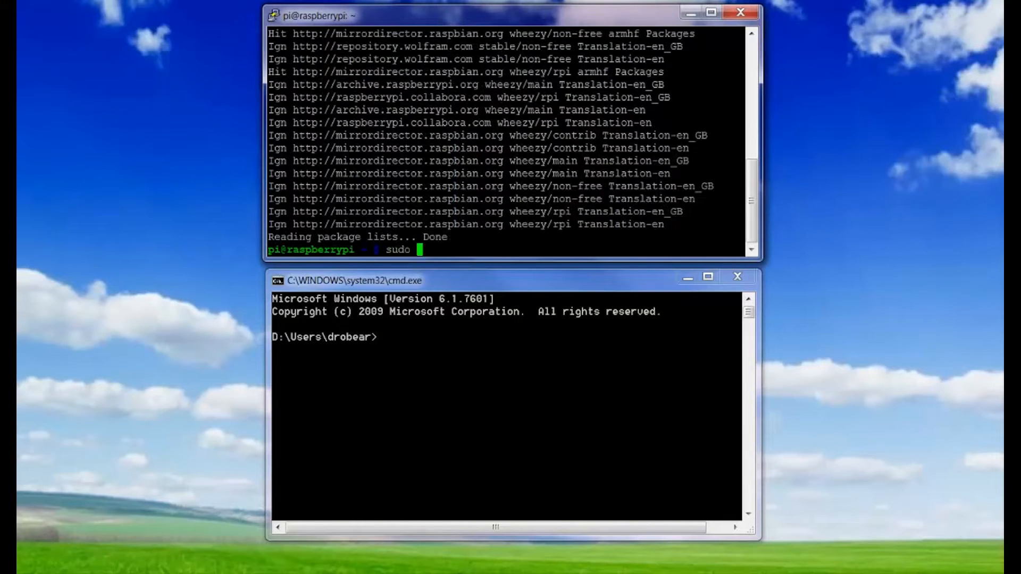
{"action": "type", "text": "apt-get"}
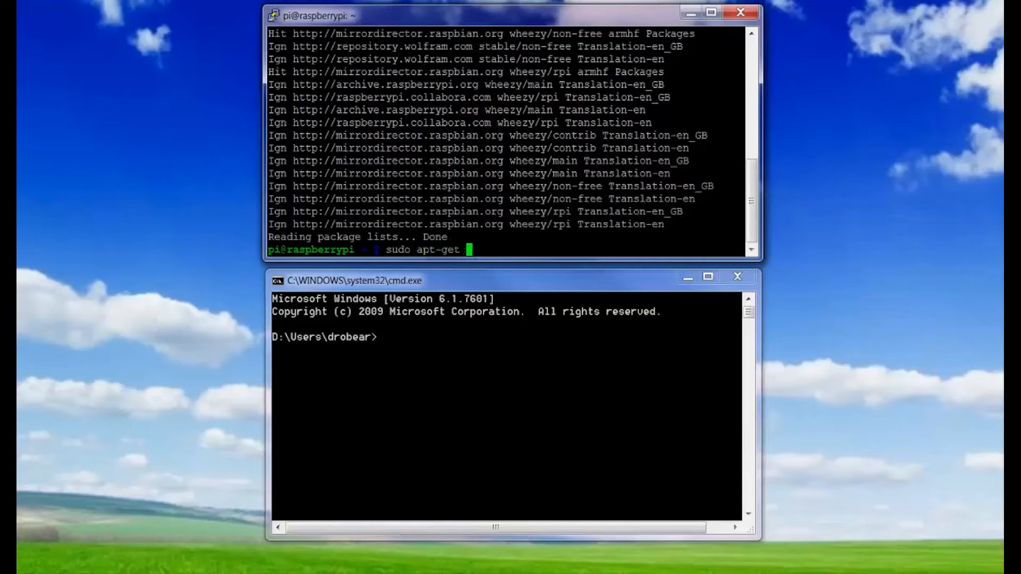
{"action": "type", "text": "install oracle-"}
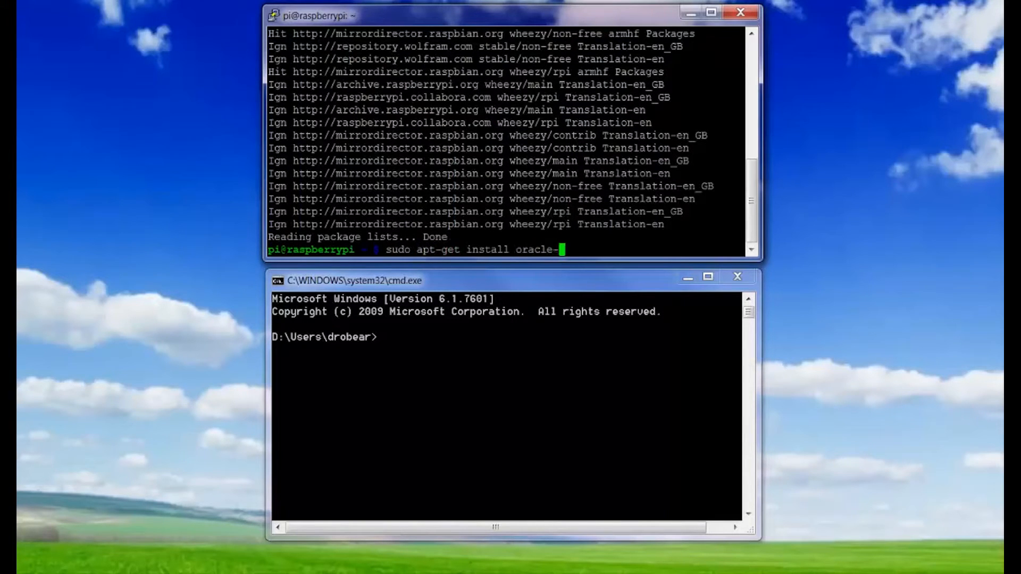
{"action": "type", "text": "java7-jdk"}
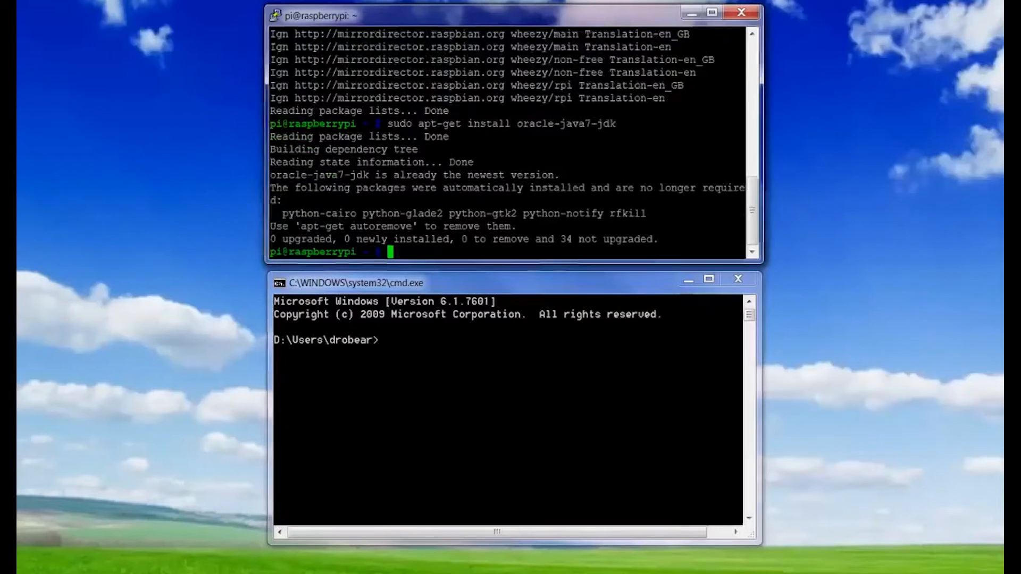
Create the projects directory and move into it.
{"action": "type", "text": "mkdir projects"}
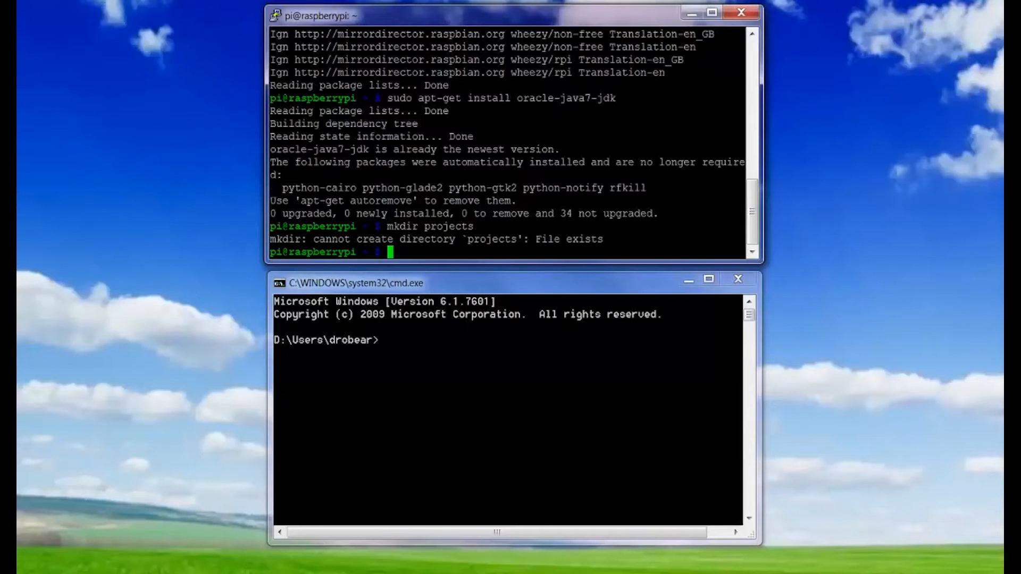
{"action": "type", "text": "cd projects"}
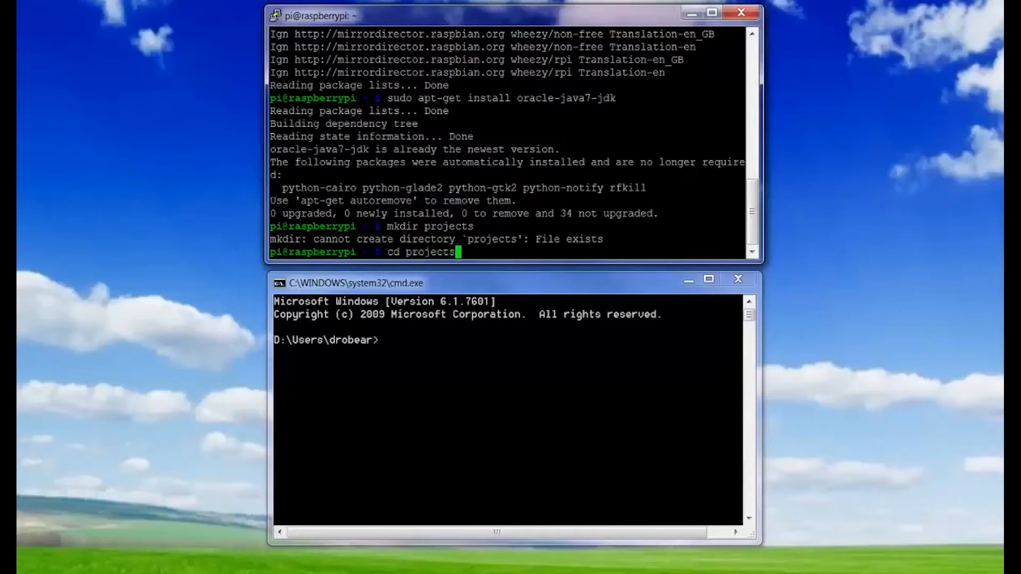
{"action": "left_click", "coordinate": [282, 561]}
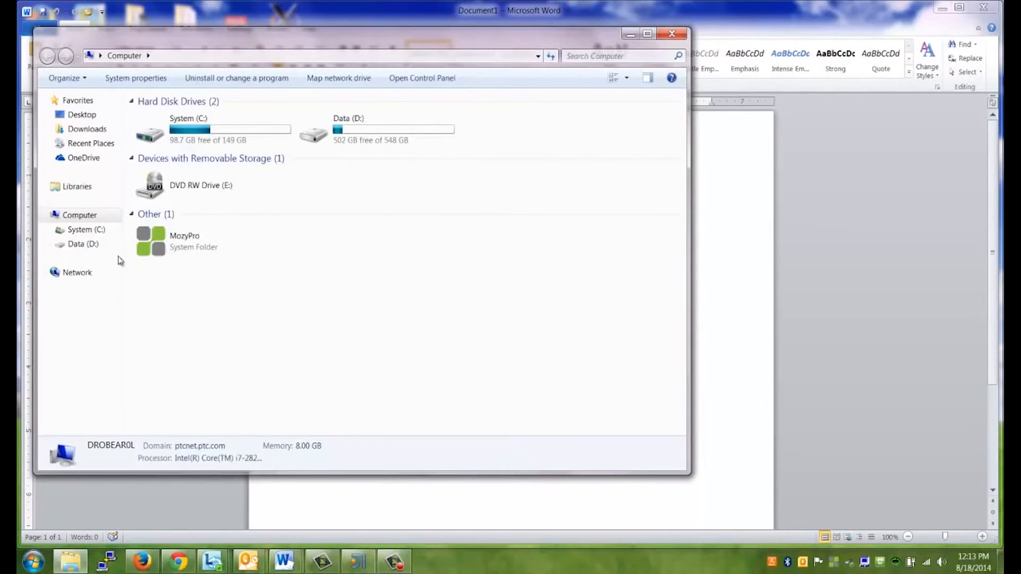
Open the system Path variable in Environment Variables and copy its value.
{"action": "right_click", "coordinate": [79, 214]}
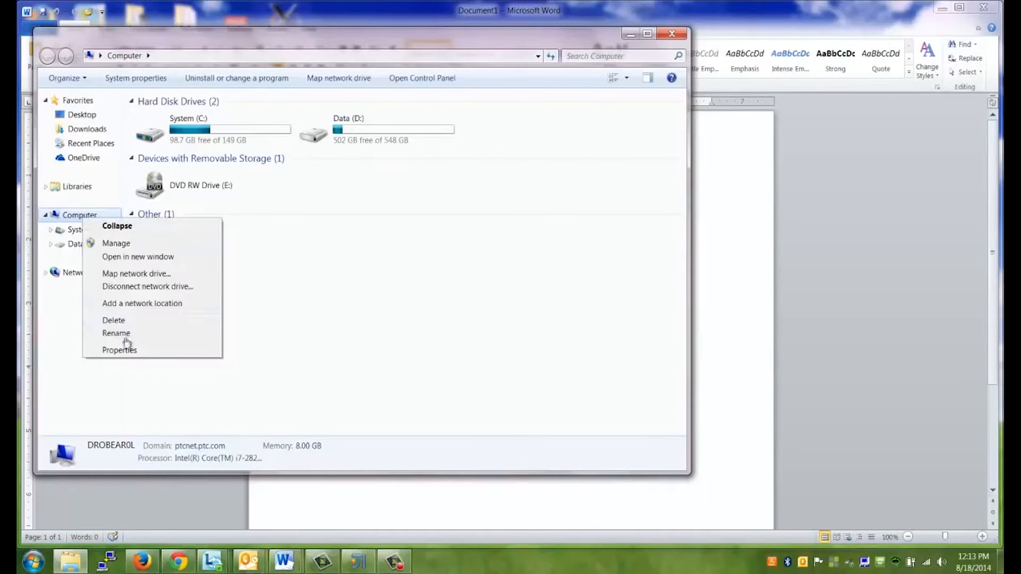
{"action": "left_click", "coordinate": [119, 350]}
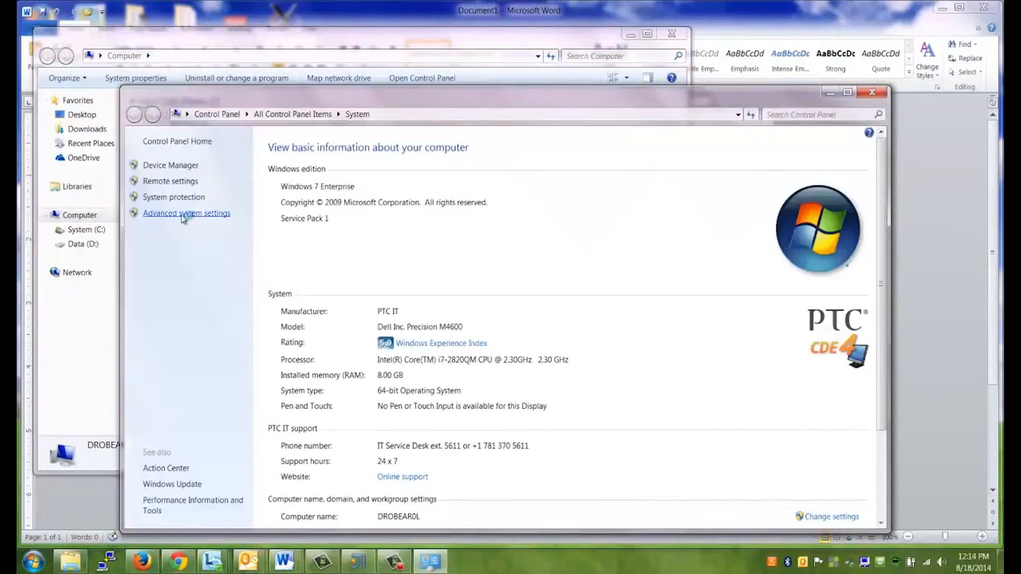
{"action": "left_click", "coordinate": [187, 213]}
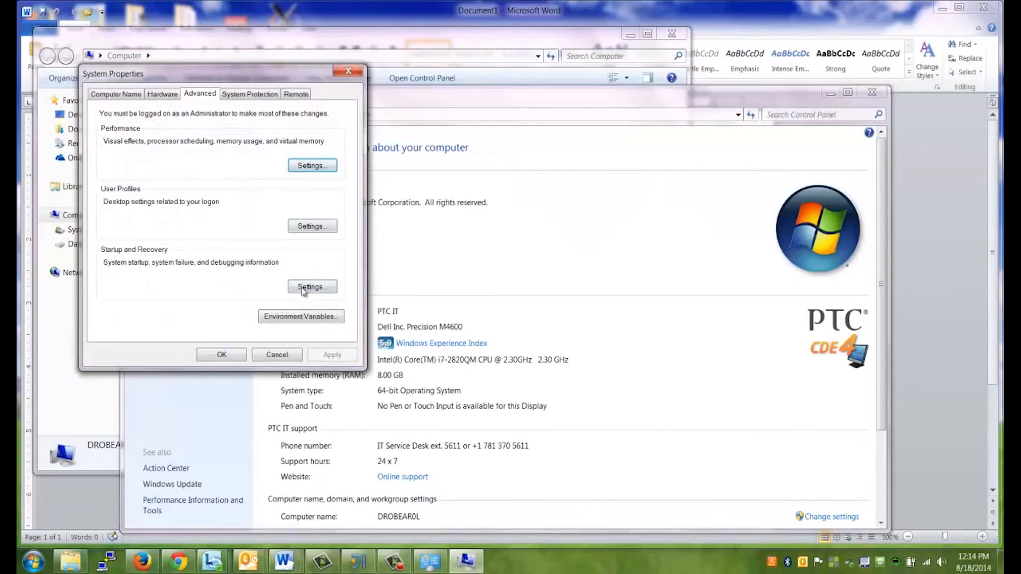
{"action": "left_click", "coordinate": [301, 316]}
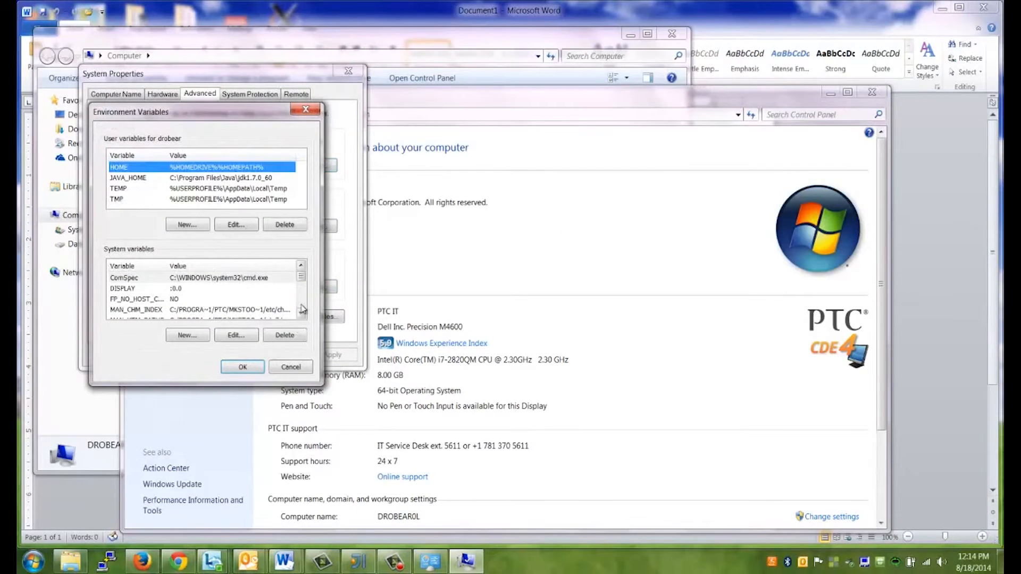
{"action": "left_click", "coordinate": [301, 313]}
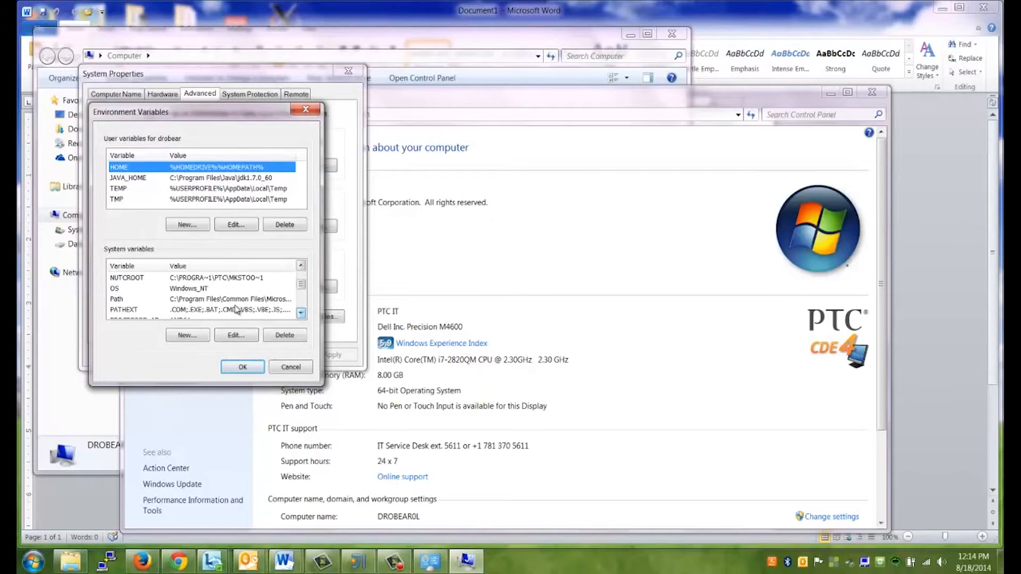
{"action": "left_click", "coordinate": [235, 335]}
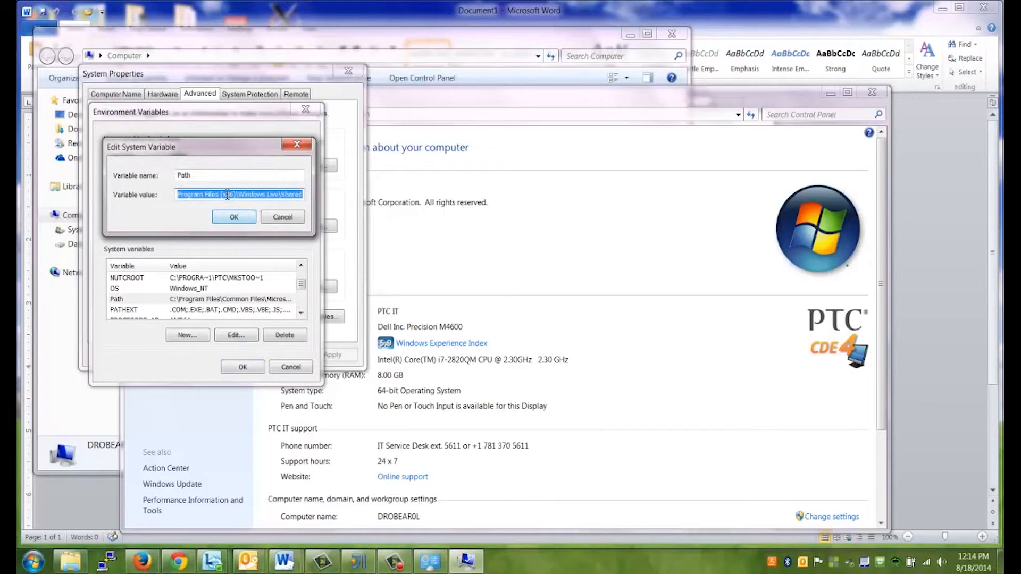
{"action": "right_click", "coordinate": [238, 194]}
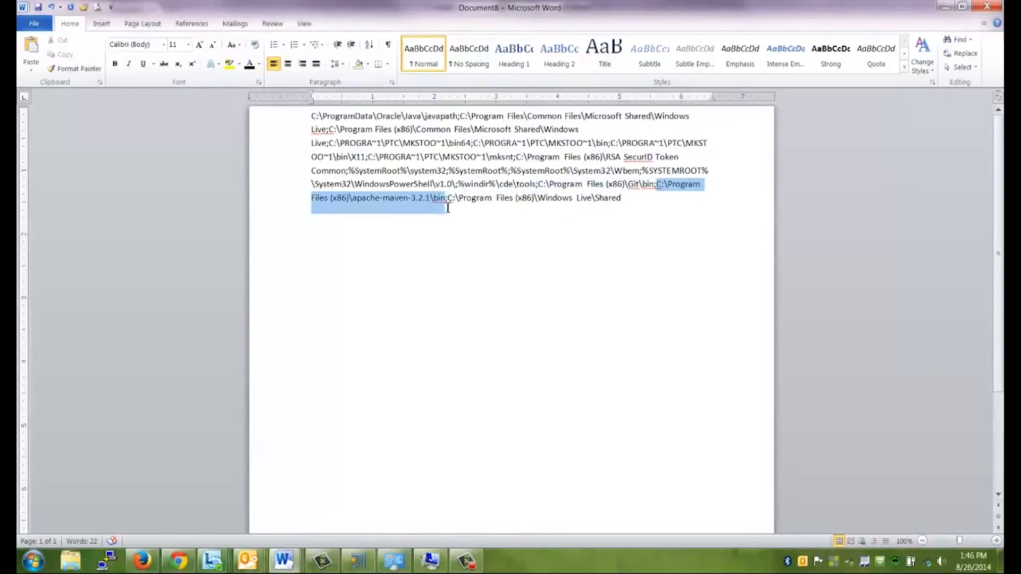
Highlight the apache-maven-3.2.1\bin entry in yellow in Word.
{"action": "left_click", "coordinate": [230, 63]}
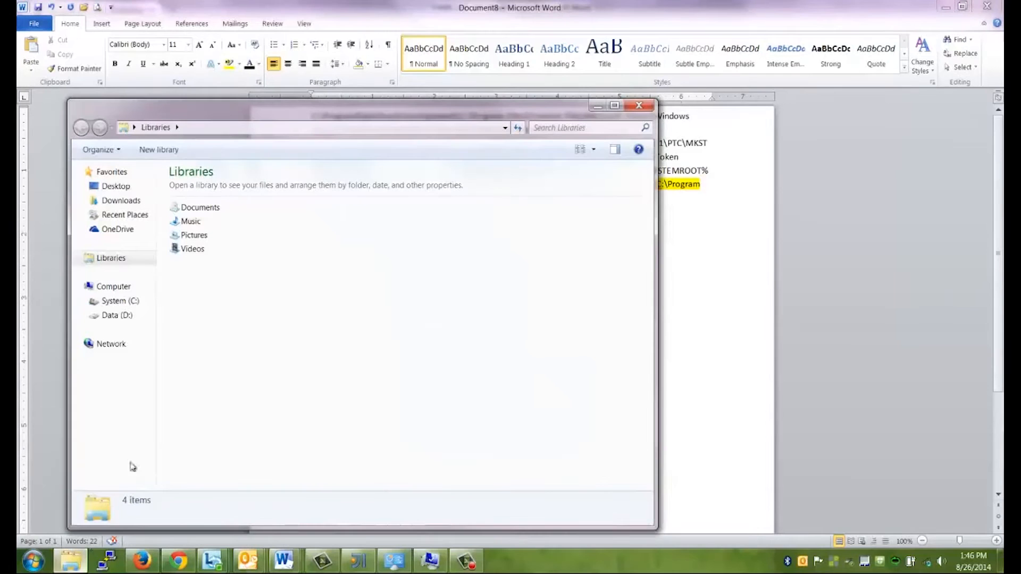
Browse to C:\Program Files (x86)\apache-maven-3.2.1\bin and copy its address.
{"action": "left_click", "coordinate": [119, 300]}
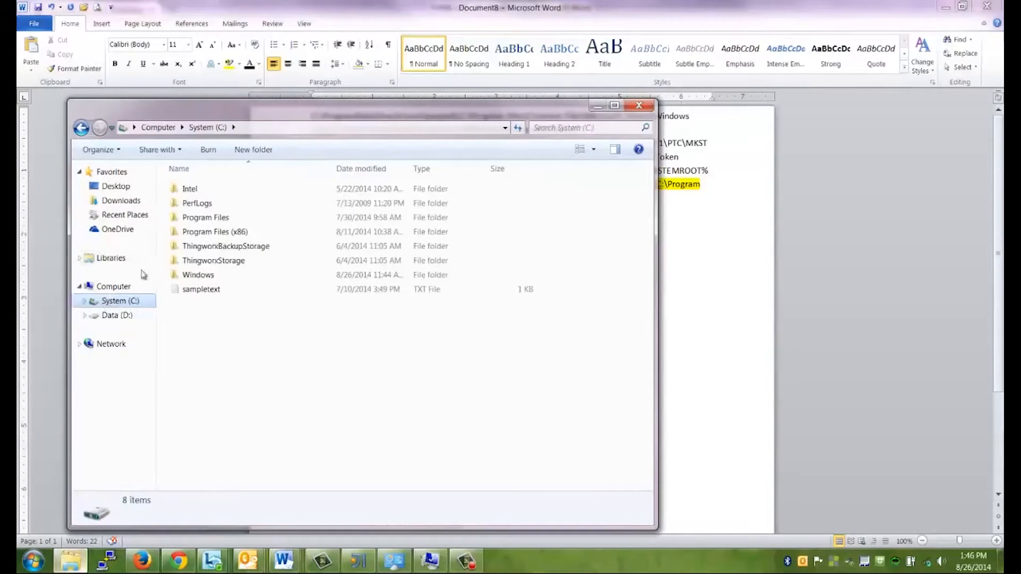
{"action": "double_click", "coordinate": [215, 232]}
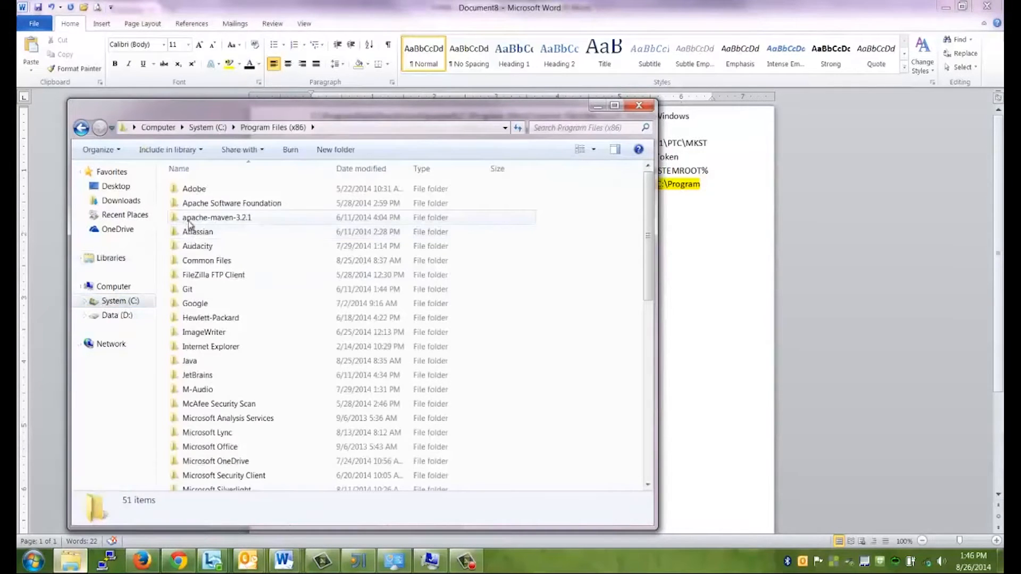
{"action": "double_click", "coordinate": [217, 217]}
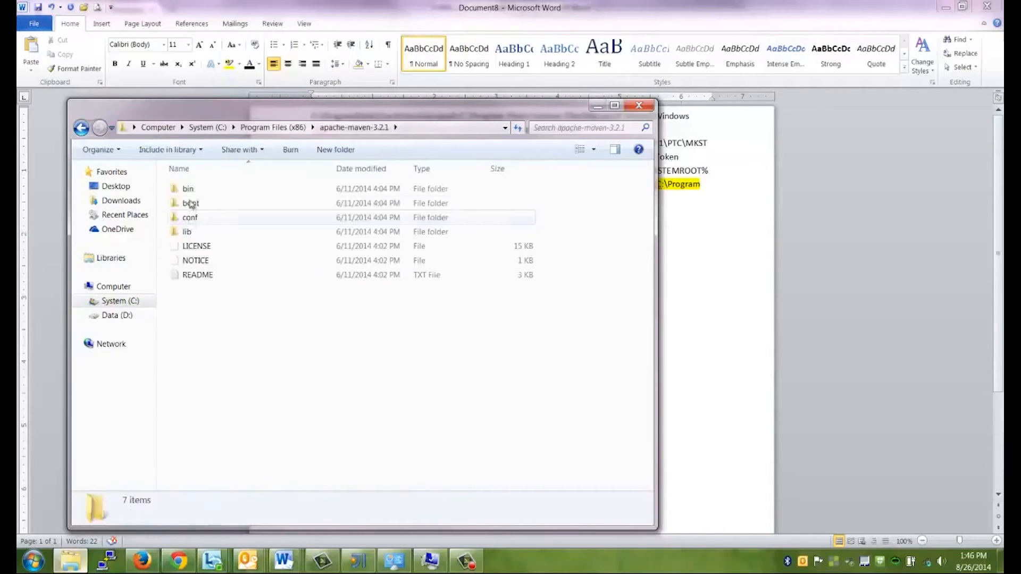
{"action": "double_click", "coordinate": [188, 188]}
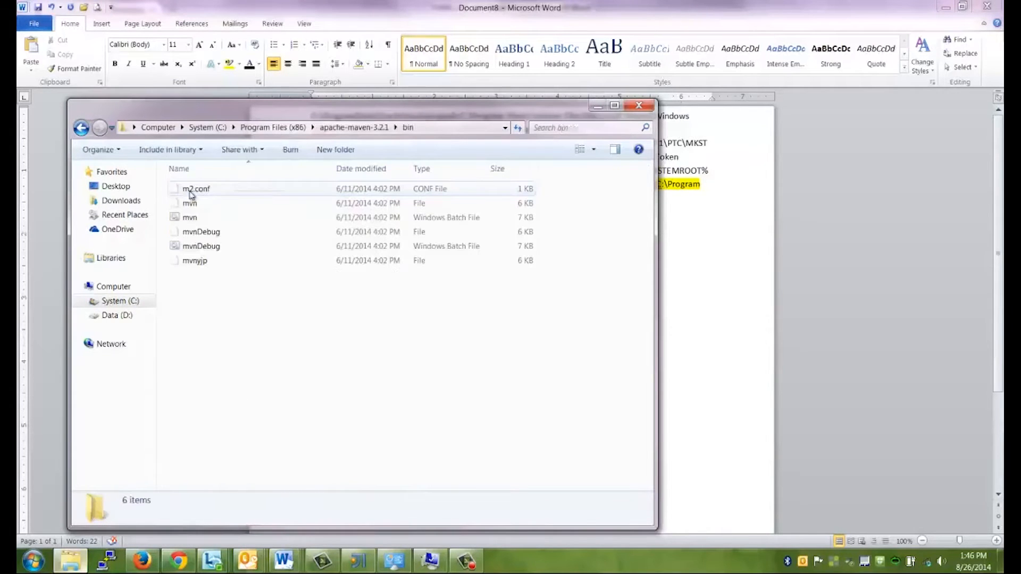
{"action": "left_click", "coordinate": [390, 127]}
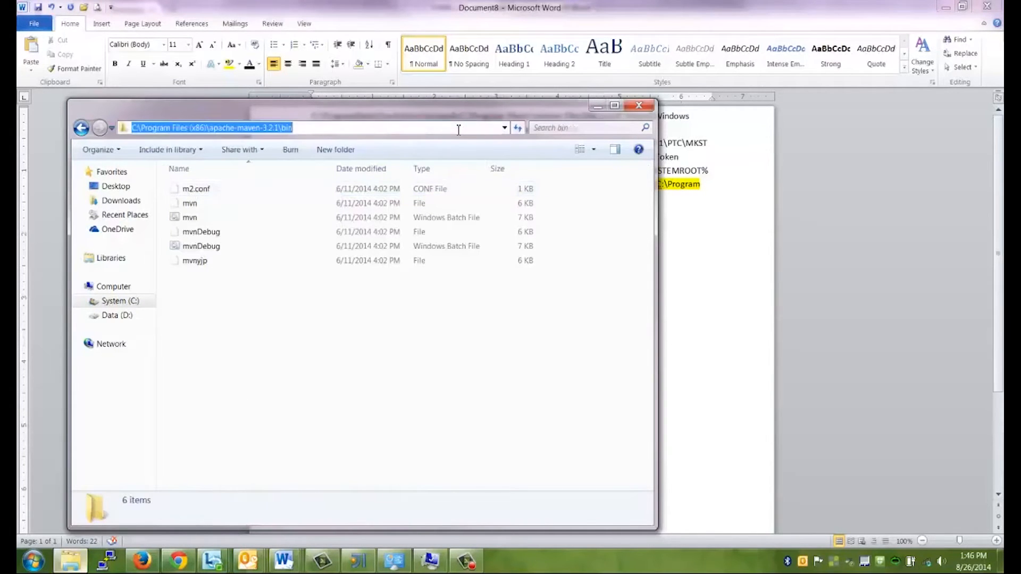
{"action": "right_click", "coordinate": [456, 128]}
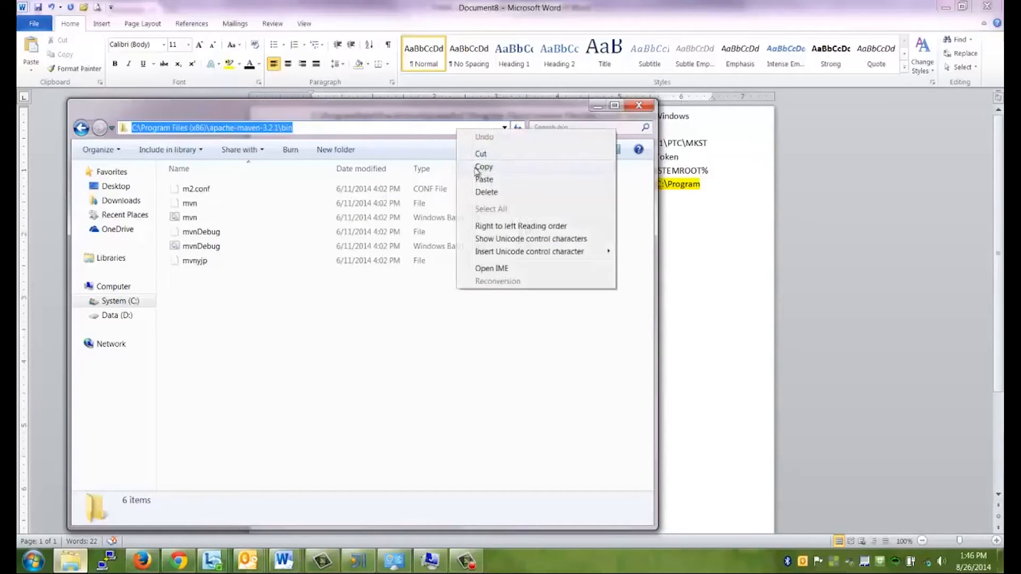
{"action": "left_click", "coordinate": [485, 166]}
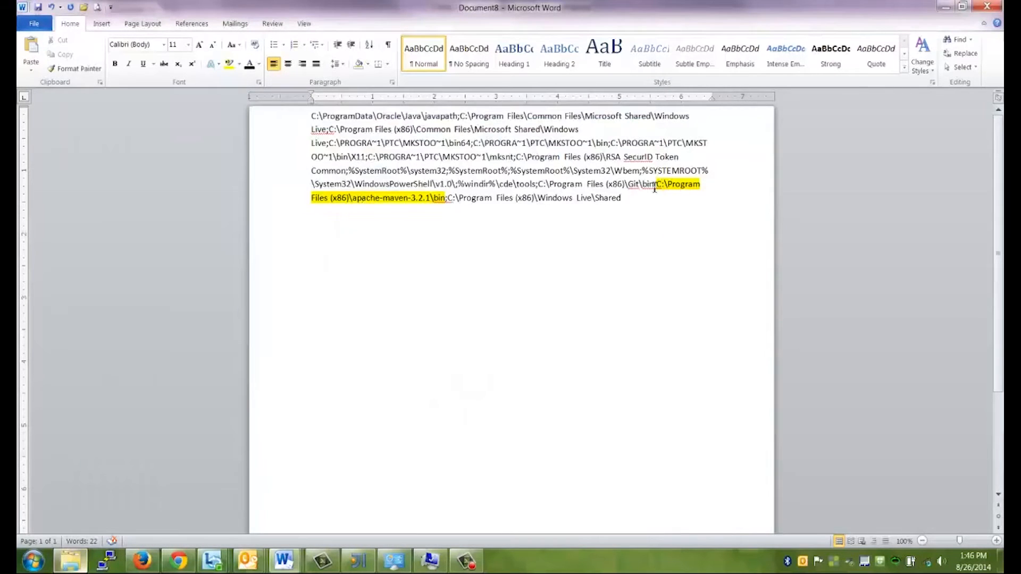
Select and copy the full edited Path string in Word.
{"action": "right_click", "coordinate": [450, 197]}
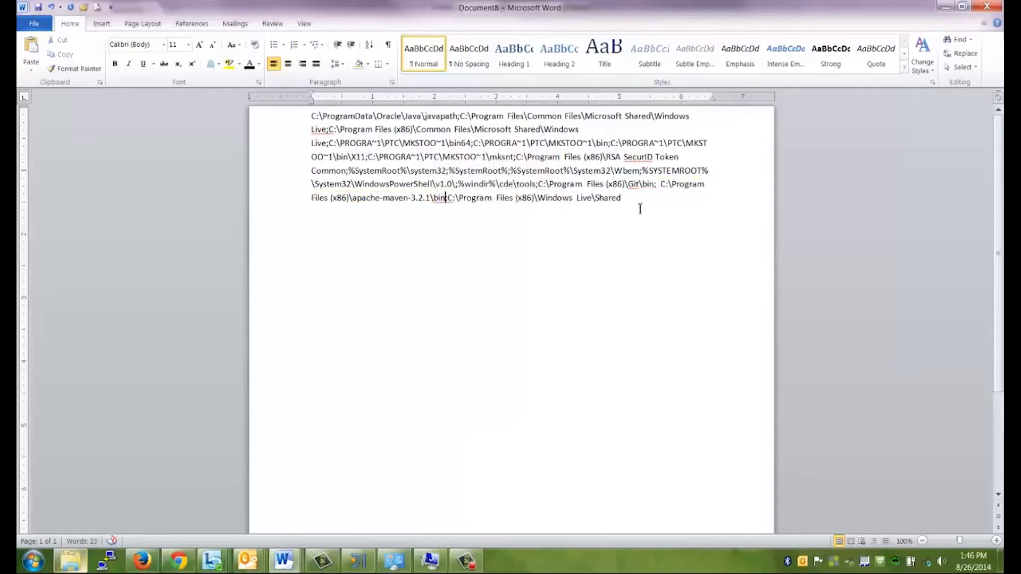
{"action": "left_click_drag", "start_coordinate": [383, 139], "coordinate": [620, 197]}
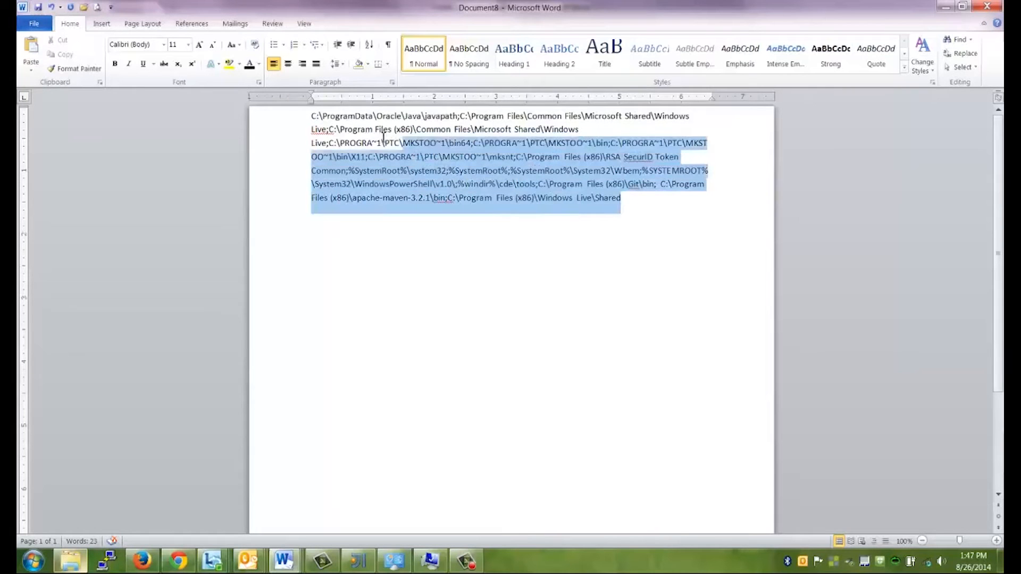
{"action": "right_click", "coordinate": [345, 124]}
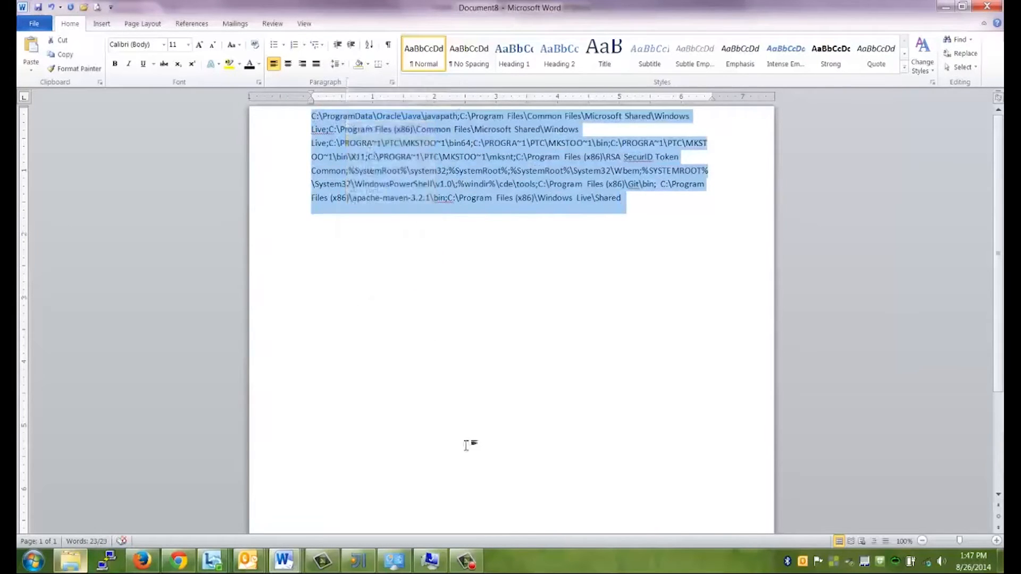
{"action": "left_click", "coordinate": [252, 350]}
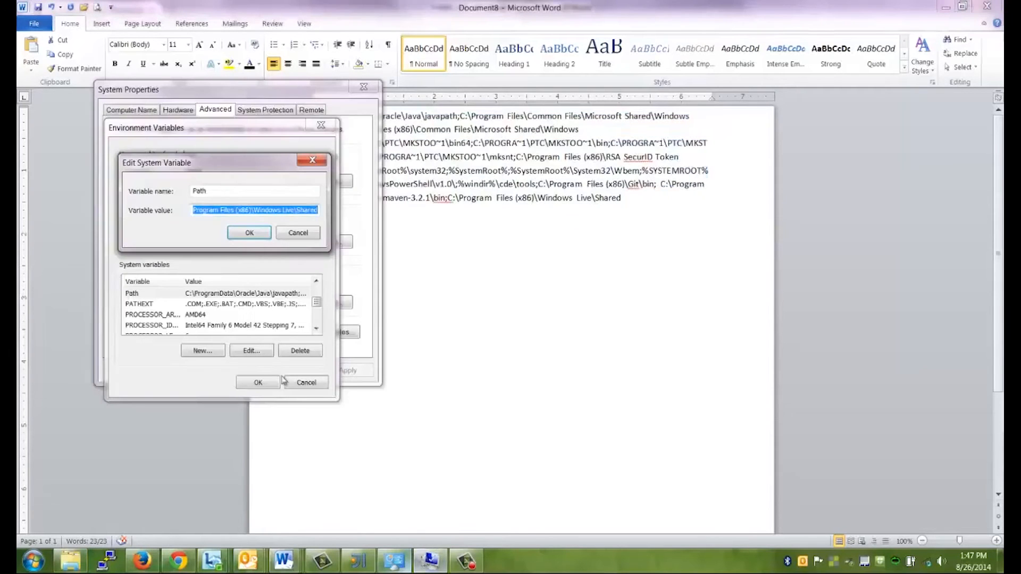
Paste the edited text as the Path value and confirm with OK.
{"action": "right_click", "coordinate": [254, 209]}
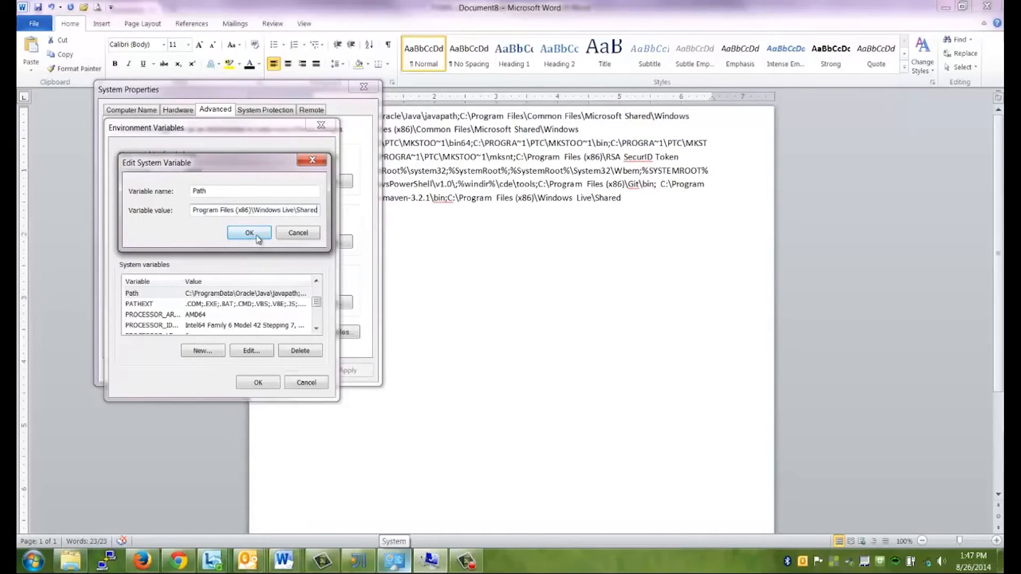
{"action": "left_click", "coordinate": [249, 233]}
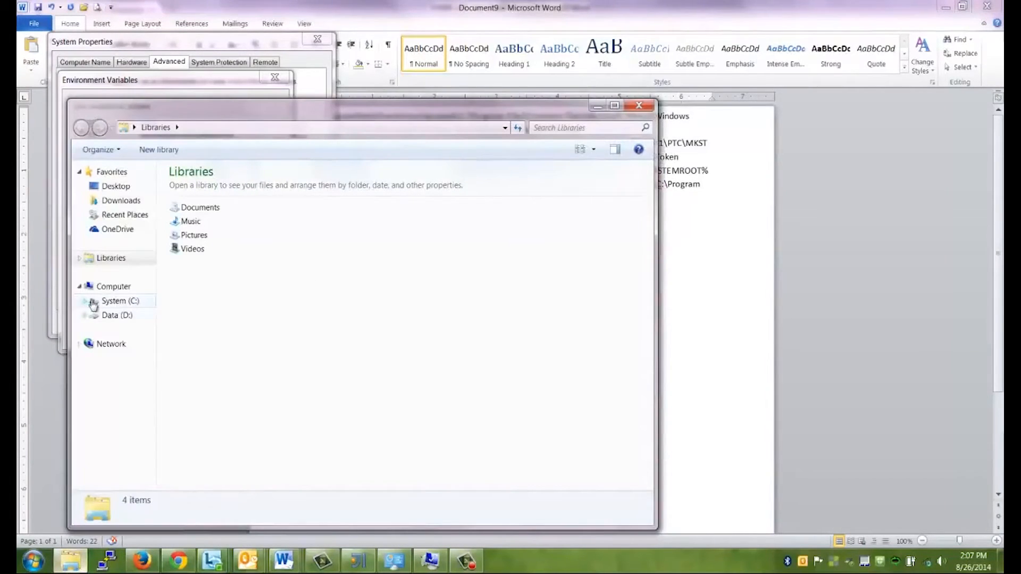
Browse to C:\Program Files\Java\jdk1.7.0_60 and copy its folder path.
{"action": "left_click", "coordinate": [91, 302]}
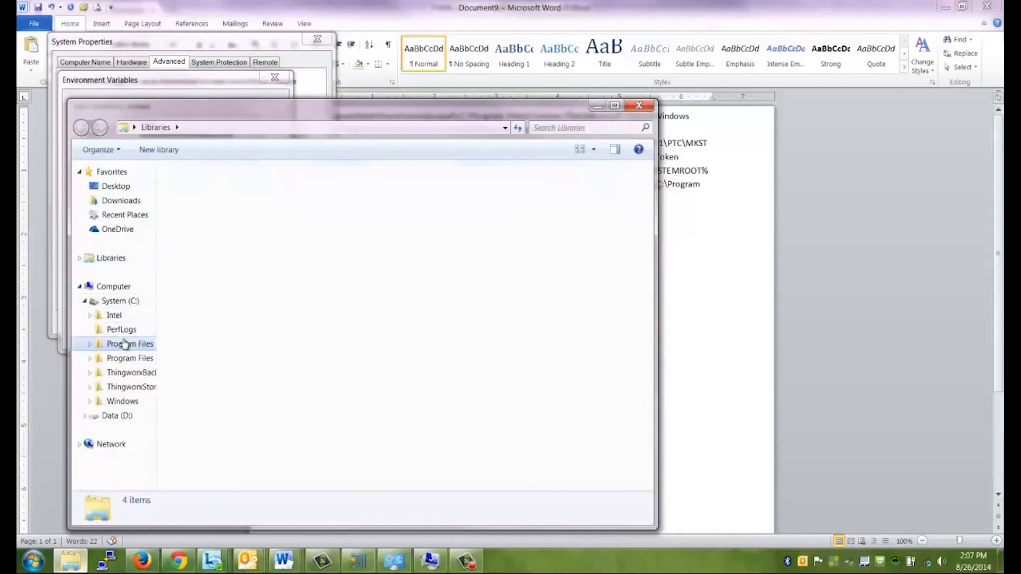
{"action": "double_click", "coordinate": [129, 344]}
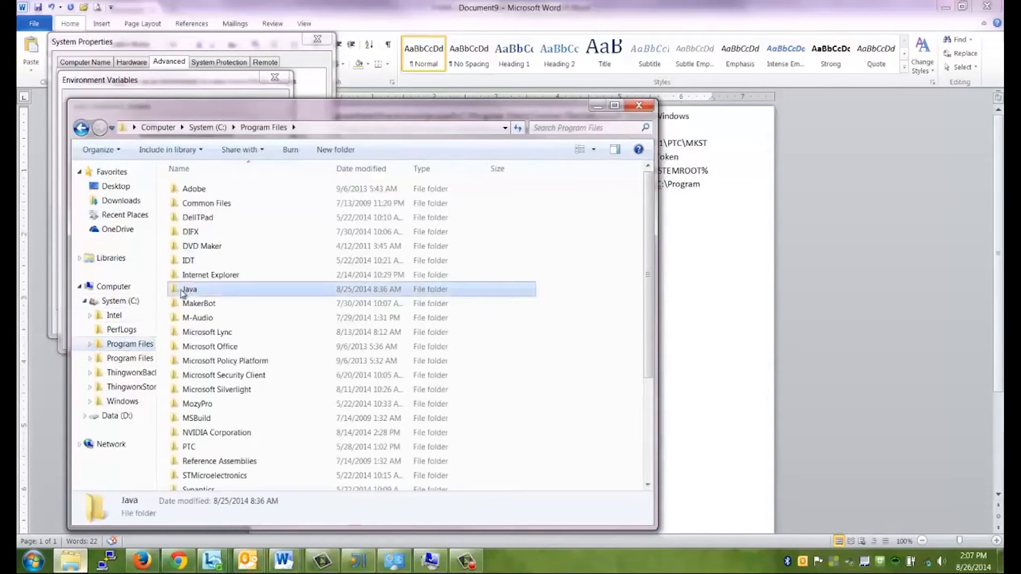
{"action": "double_click", "coordinate": [190, 290]}
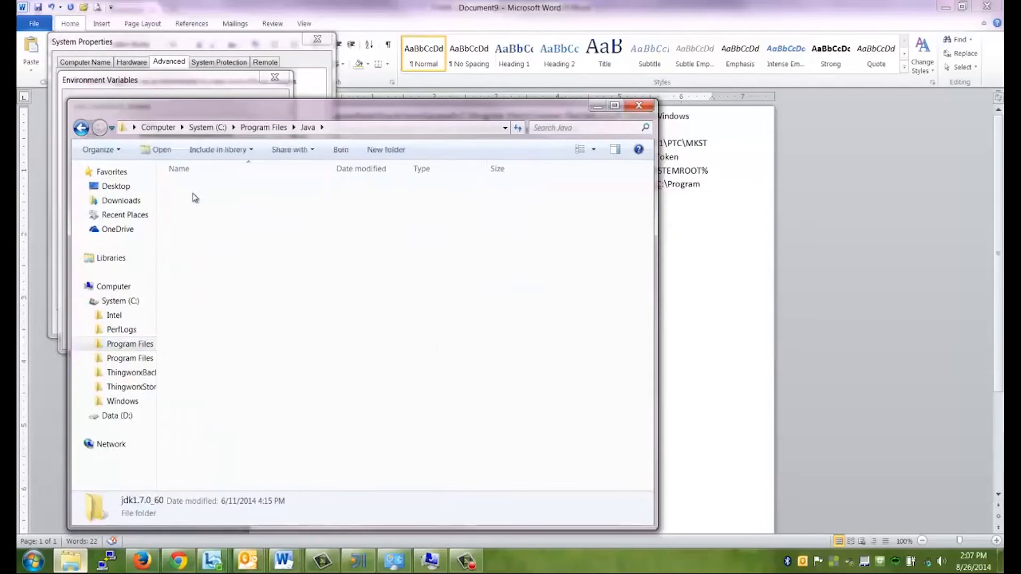
{"action": "double_click", "coordinate": [142, 507]}
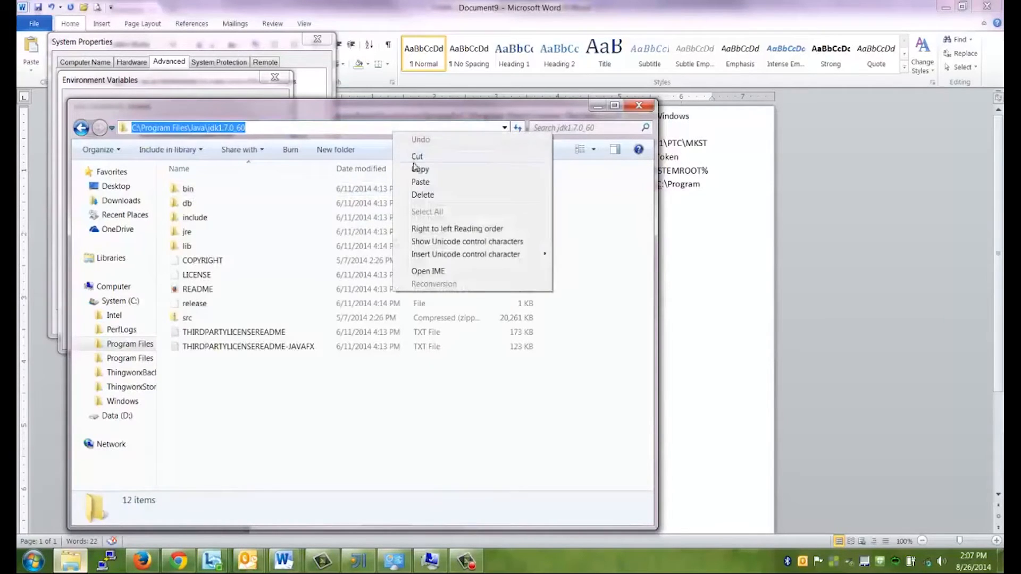
{"action": "left_click", "coordinate": [243, 88]}
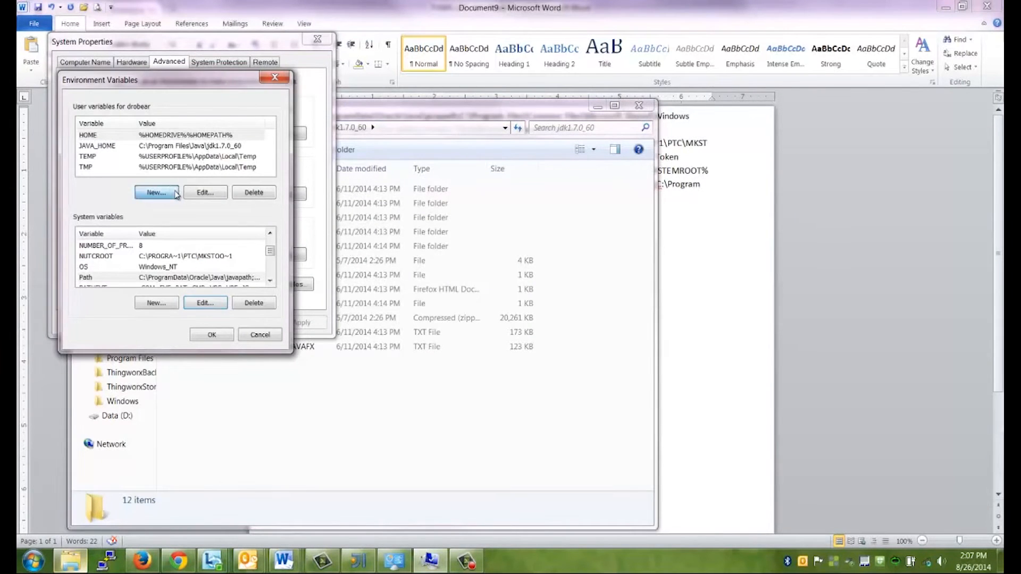
Create user variable JAVA_HOME with value C:\Program Files\Java\jdk1.7.0_60.
{"action": "left_click", "coordinate": [157, 192]}
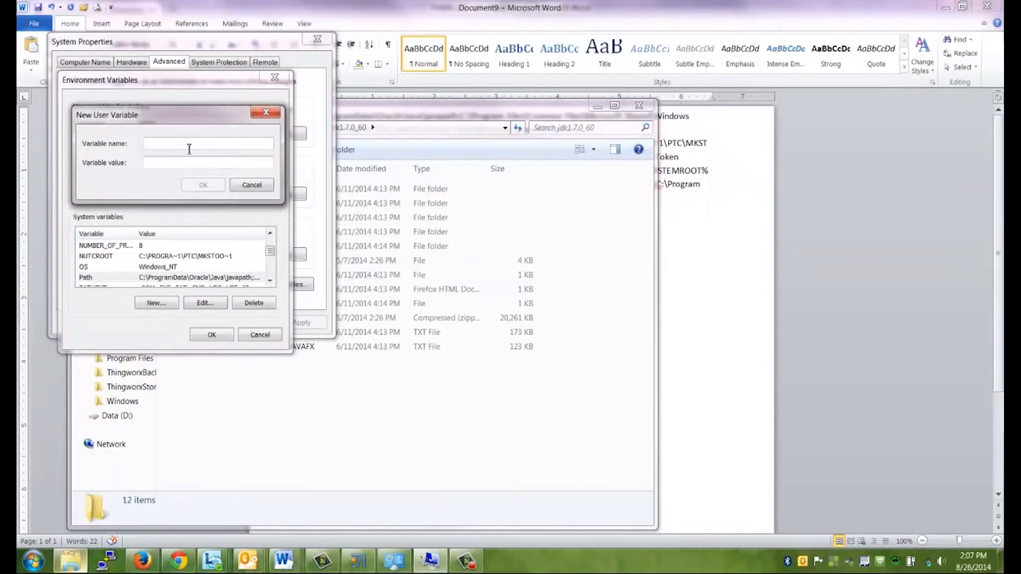
{"action": "type", "text": "JAVA_HOME"}
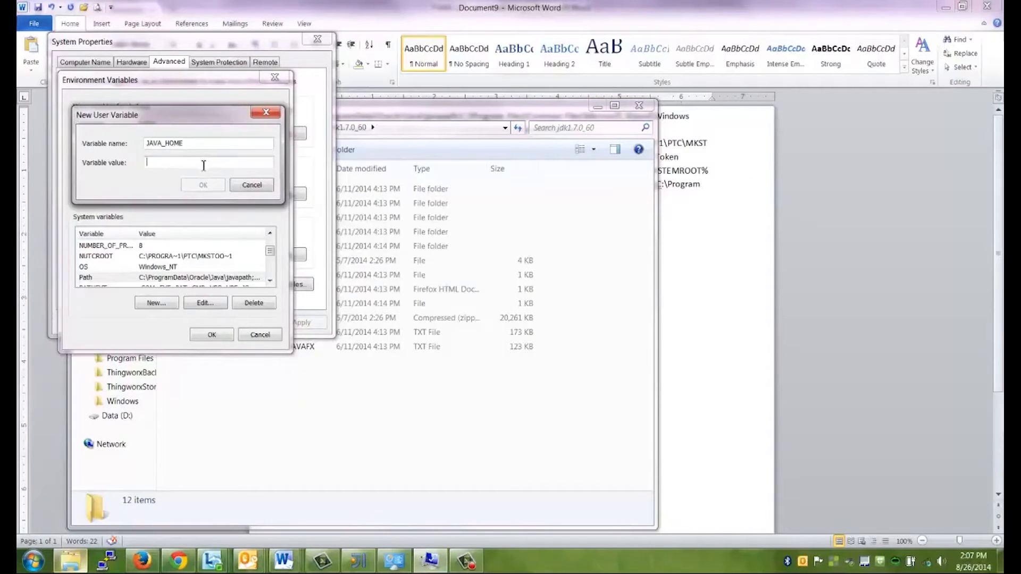
{"action": "type", "text": "C:\\Program Files\\Java\\jdk1.7.0_60"}
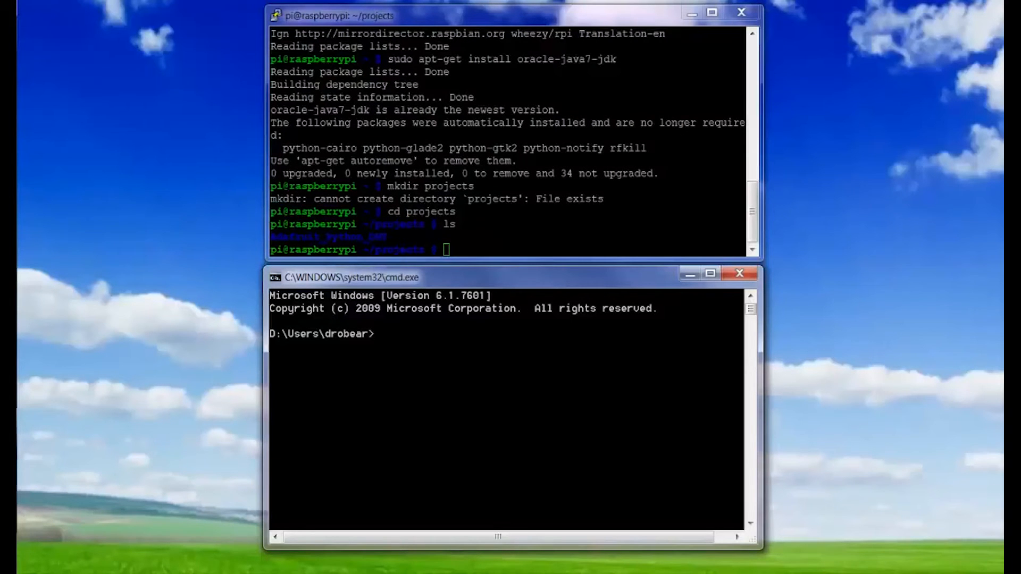
Echo %HOME%, list the home folder, and change into temperature-thing.
{"action": "type", "text": "echo %"}
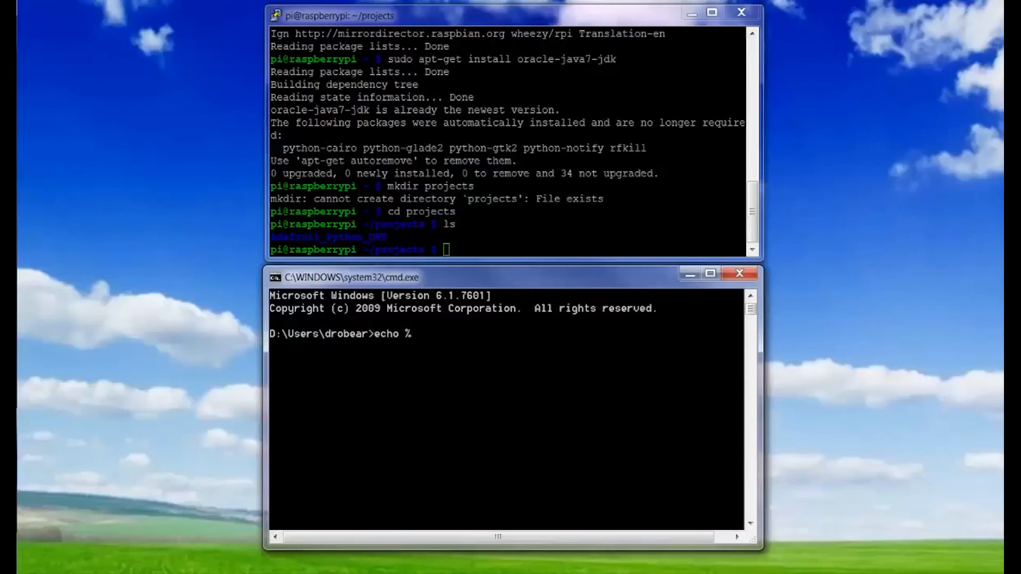
{"action": "type", "text": "HOME%"}
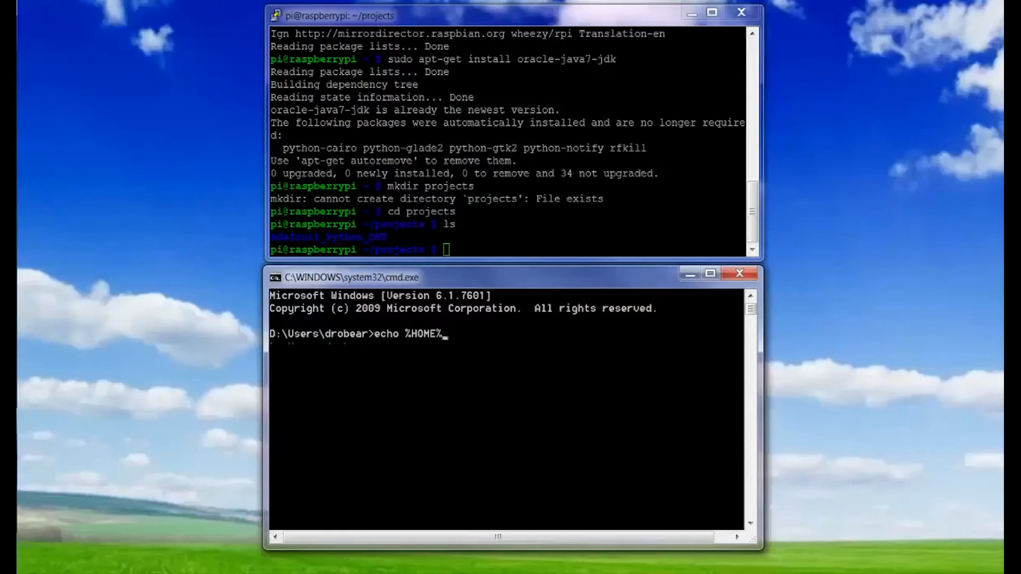
{"action": "key", "text": "enter"}
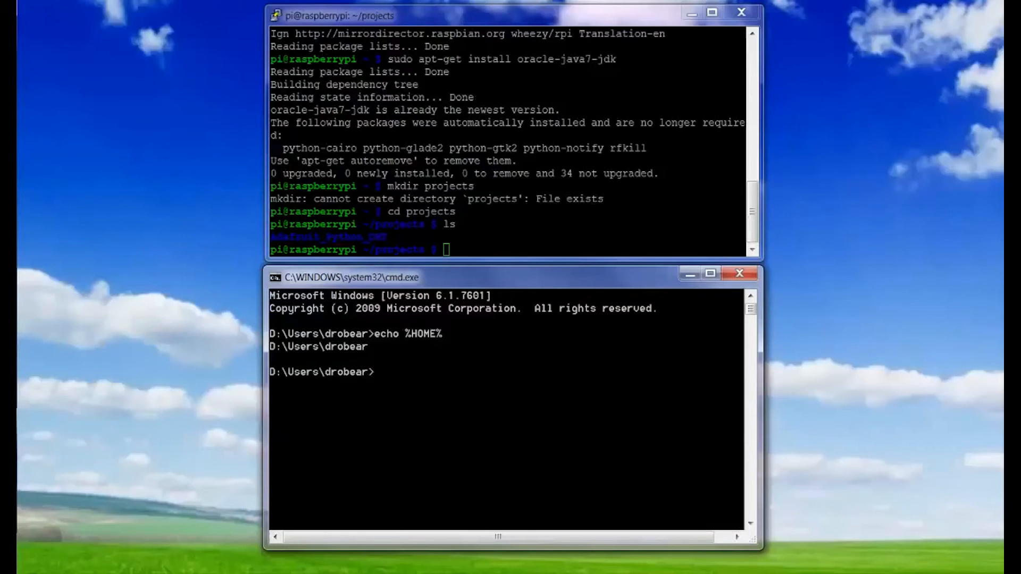
{"action": "type", "text": "l"}
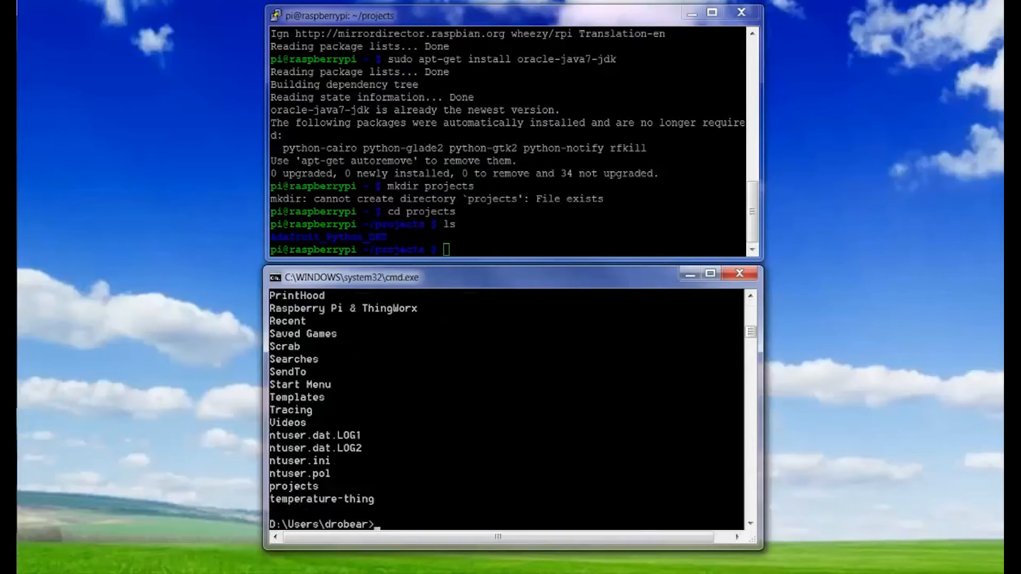
{"action": "type", "text": "cd tempe"}
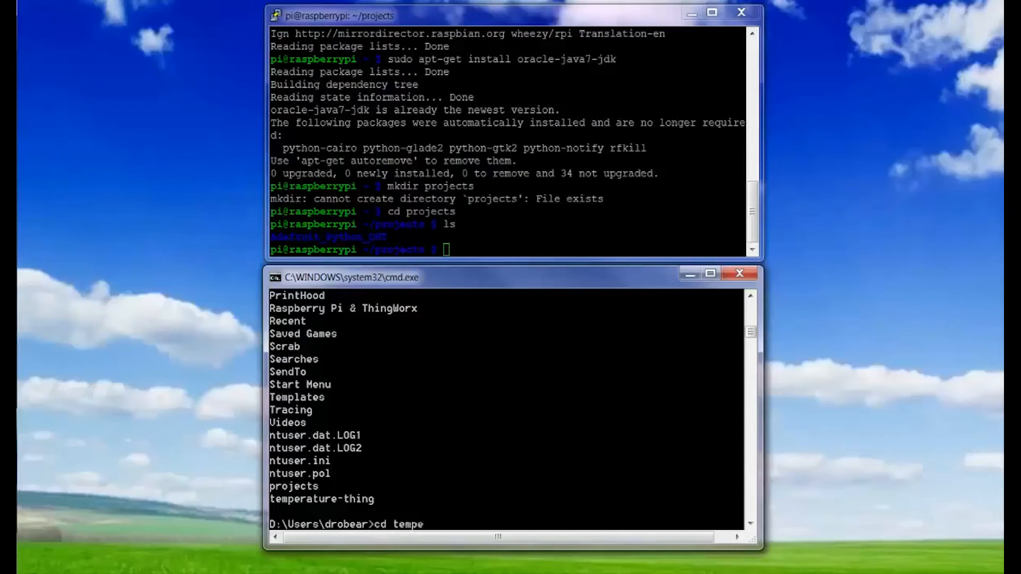
{"action": "type", "text": "rature-thing"}
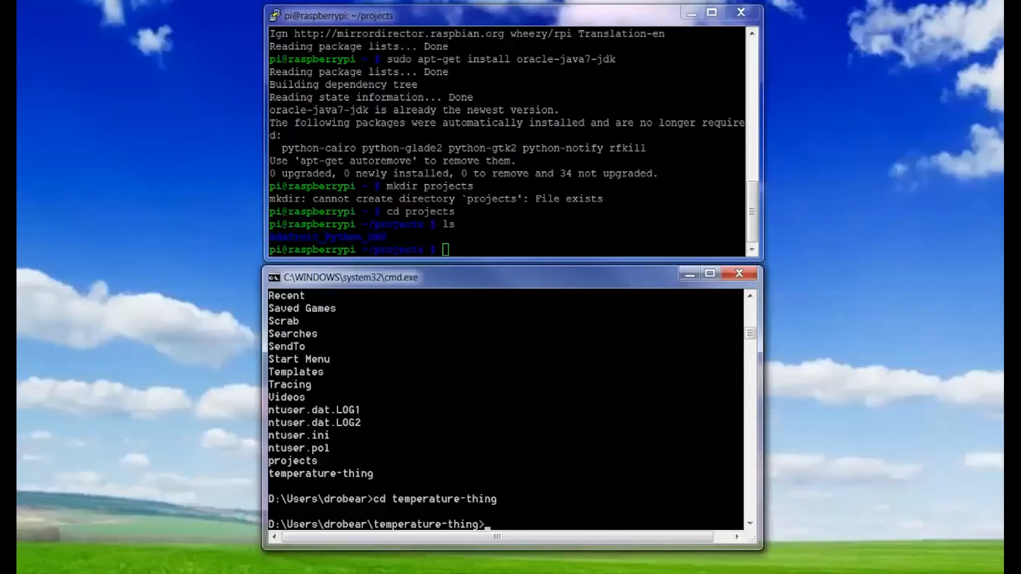
Enter 'mvn package' in the temperature-thing folder.
{"action": "type", "text": "mvn"}
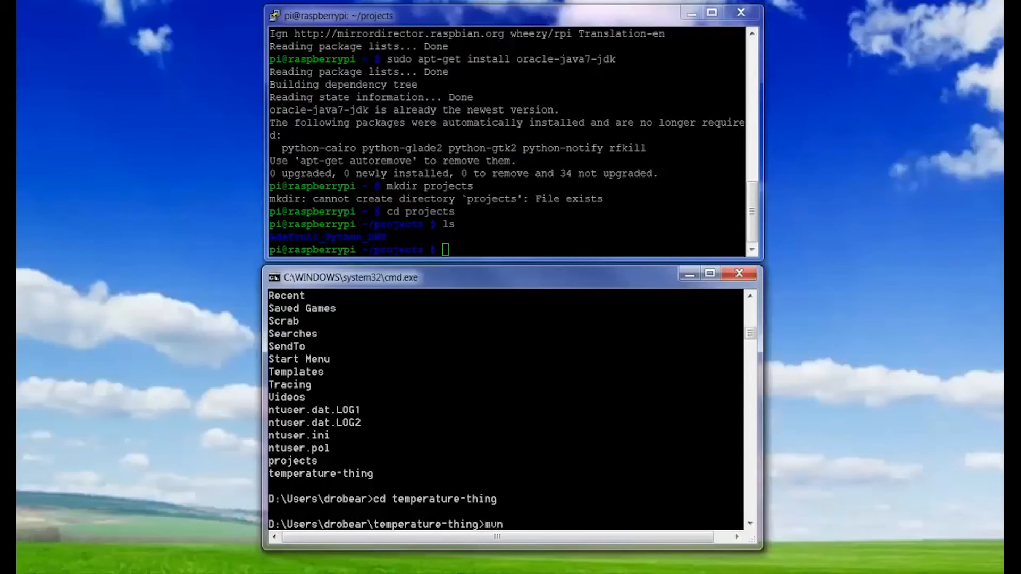
{"action": "type", "text": "package"}
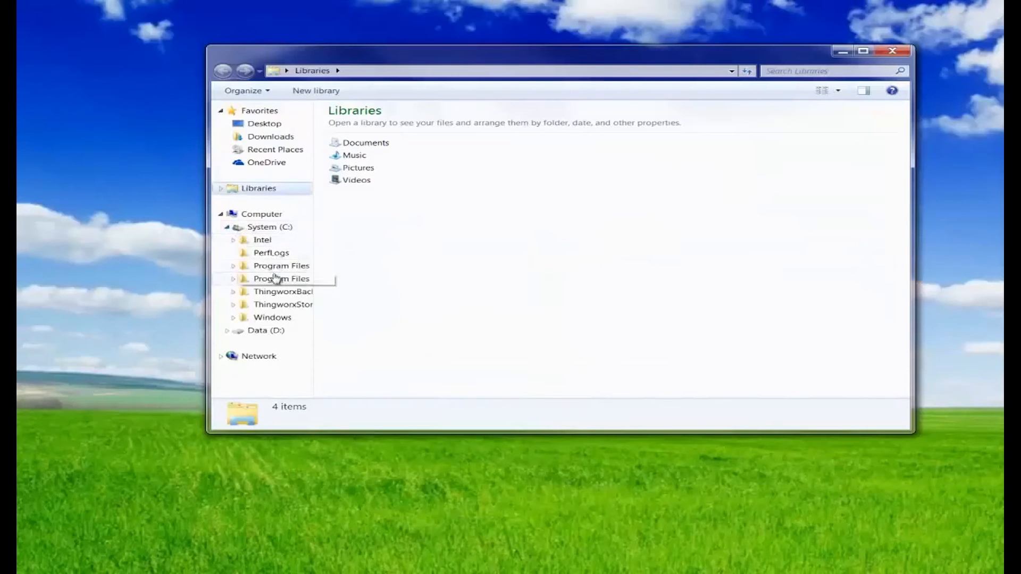
Browse Program Files (x86) > apache-maven-3.2.1 > conf to Maven's global settings file.
{"action": "double_click", "coordinate": [282, 278]}
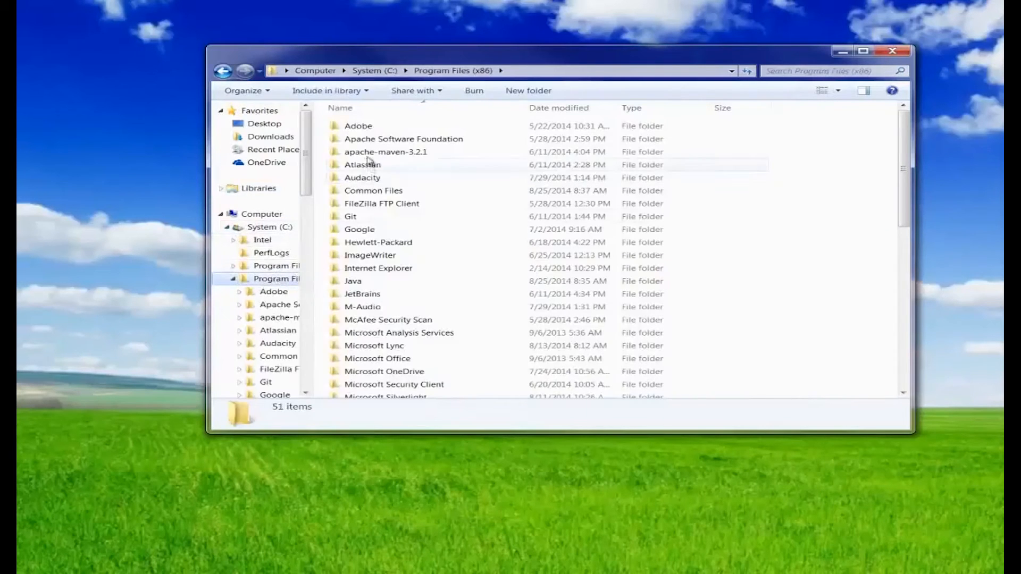
{"action": "double_click", "coordinate": [386, 152]}
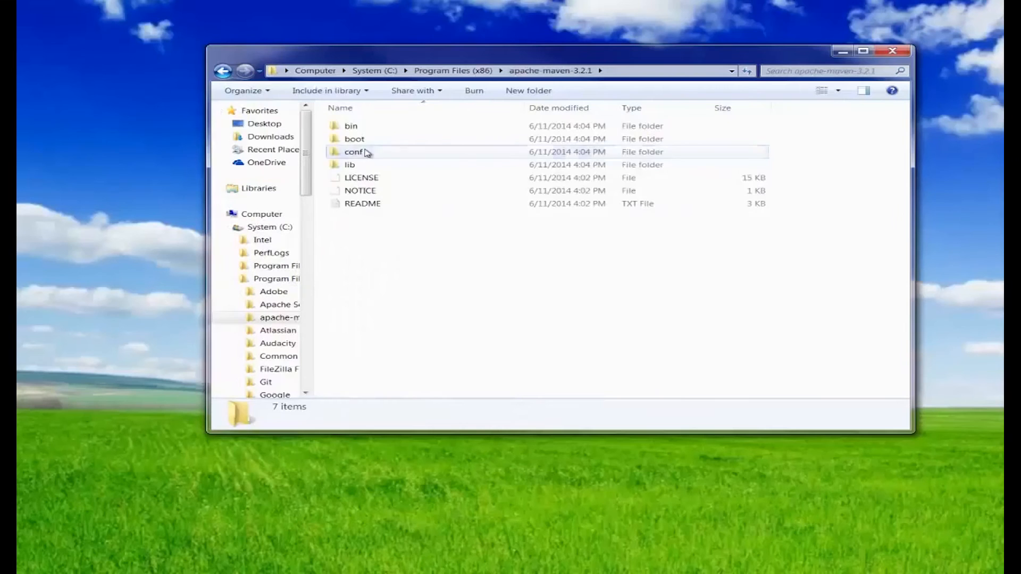
{"action": "double_click", "coordinate": [354, 151]}
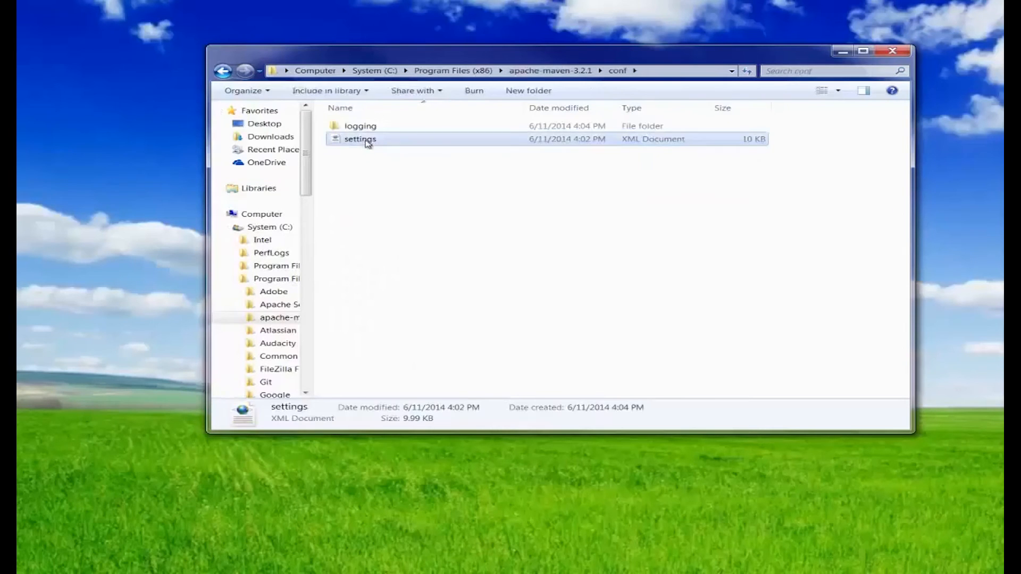
{"action": "right_click", "coordinate": [359, 139]}
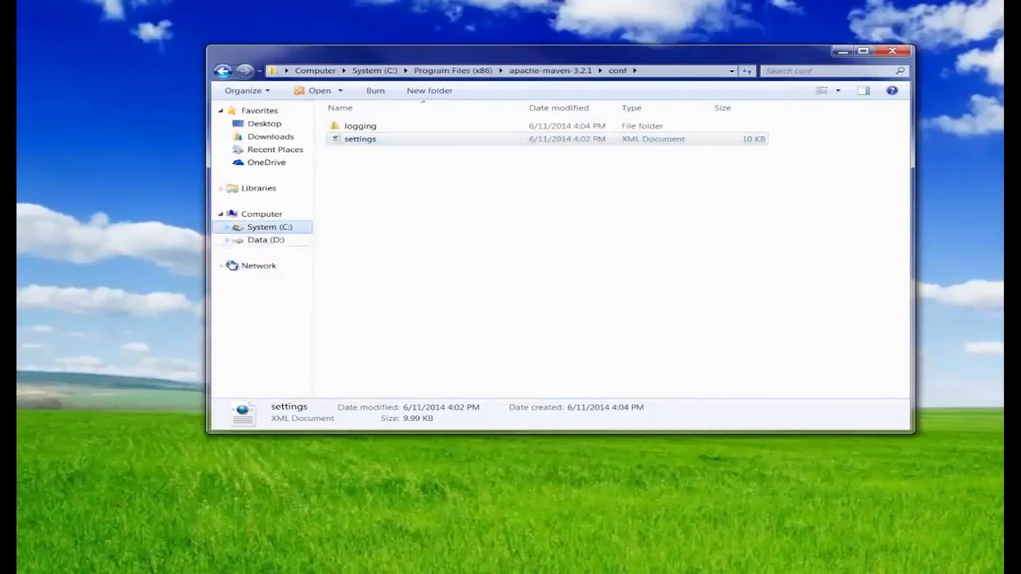
Navigate Data (D:) > Users > your user folder to the user settings file.
{"action": "left_click", "coordinate": [266, 240]}
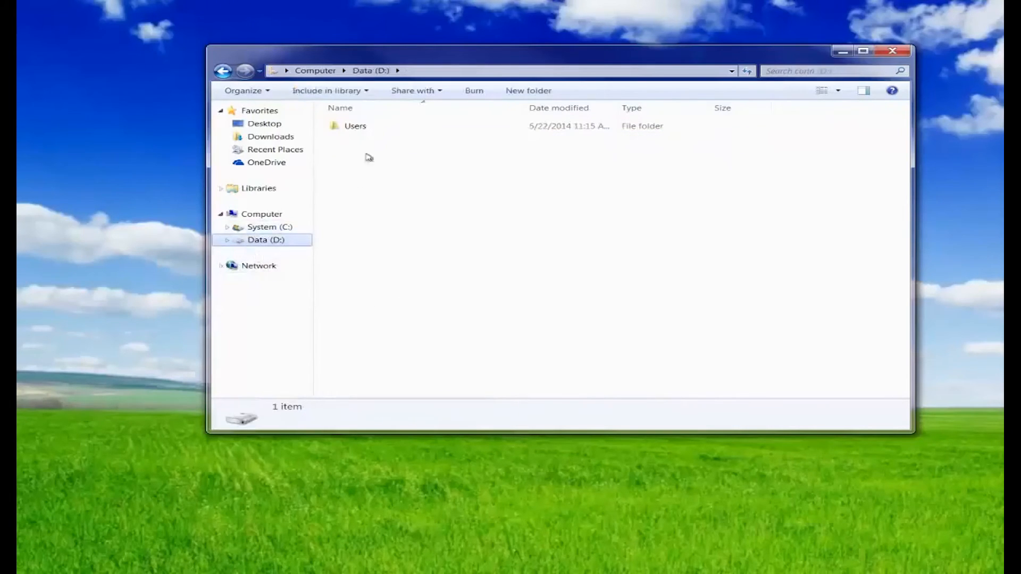
{"action": "double_click", "coordinate": [356, 126]}
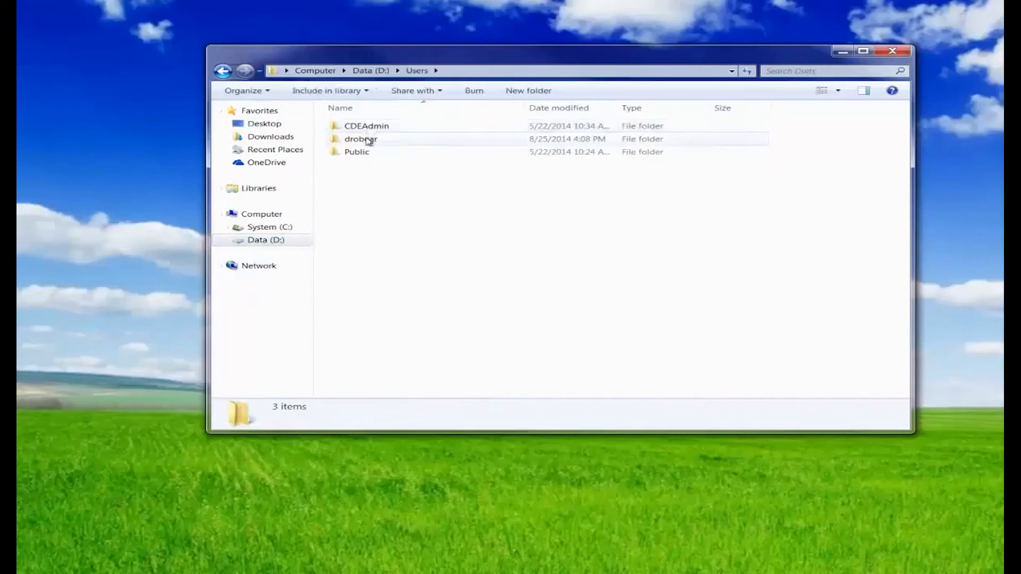
{"action": "double_click", "coordinate": [361, 139]}
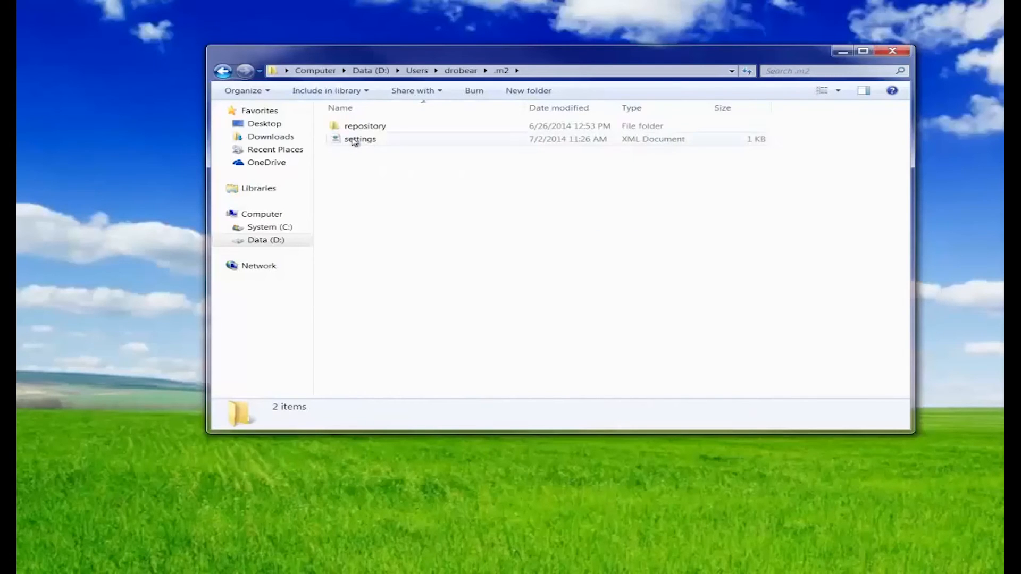
{"action": "right_click", "coordinate": [355, 139]}
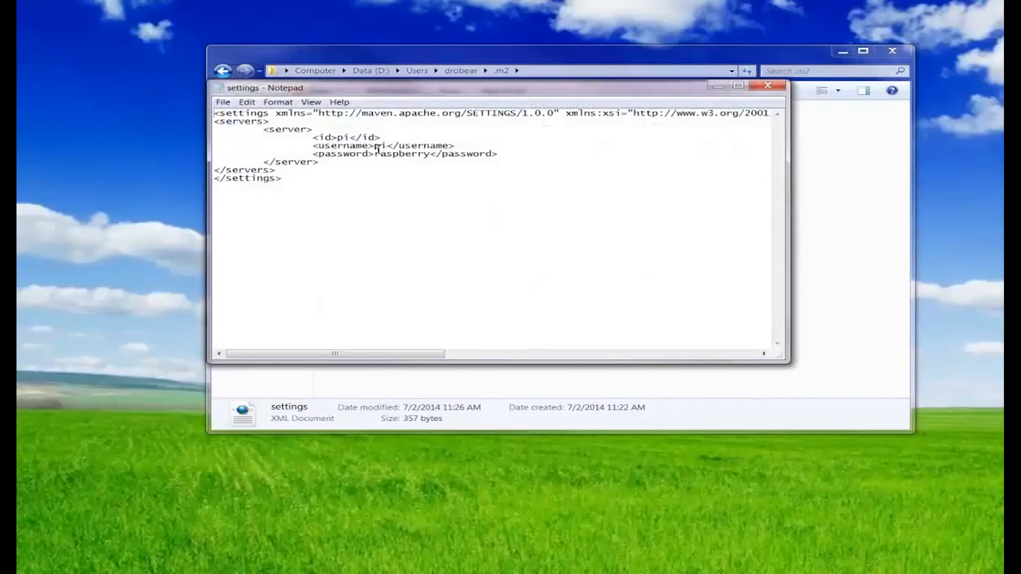
Check the pi server's credentials in settings.xml, save and close it, then return to the home folder.
{"action": "double_click", "coordinate": [378, 145]}
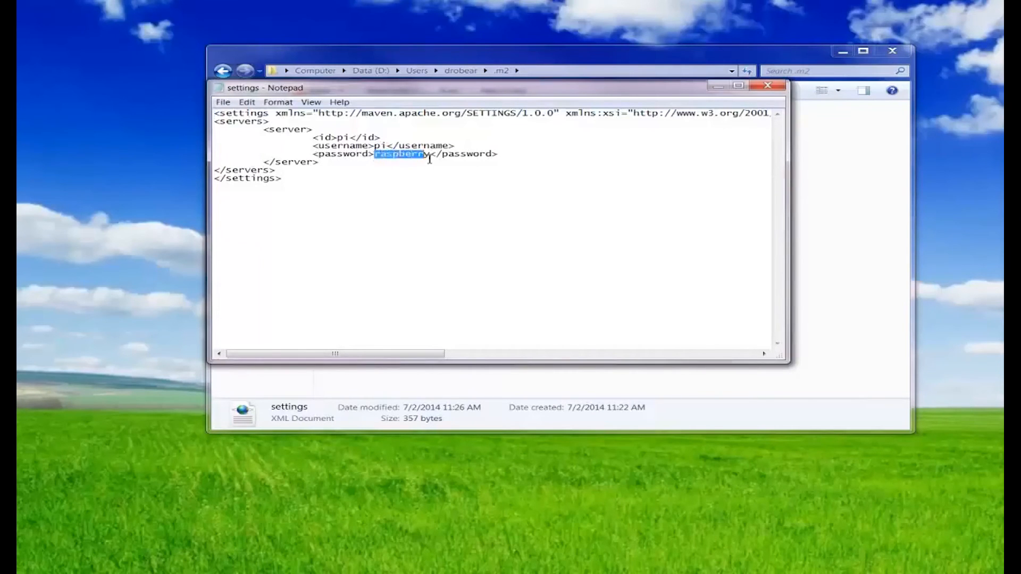
{"action": "left_click", "coordinate": [223, 102]}
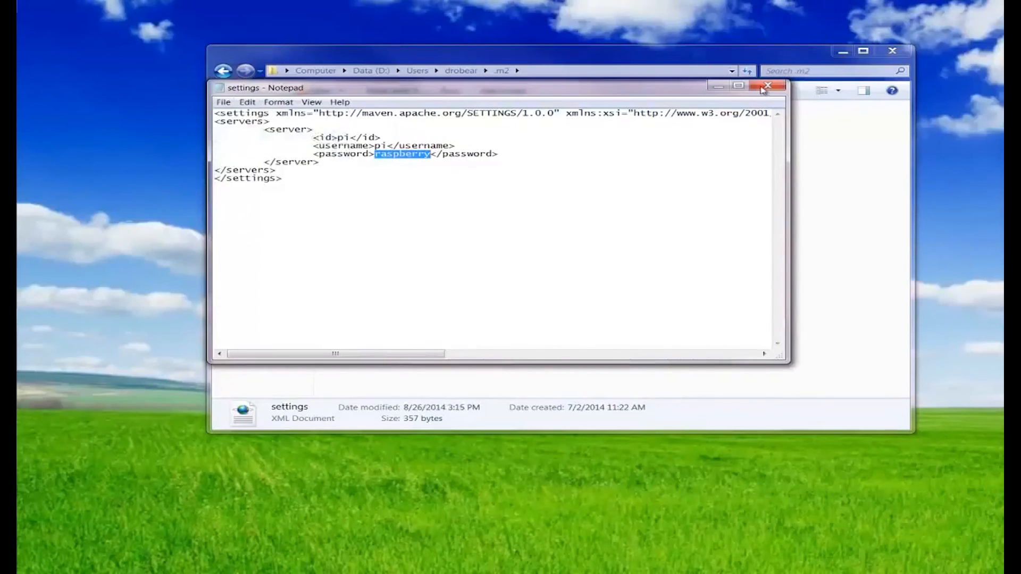
{"action": "left_click", "coordinate": [767, 85]}
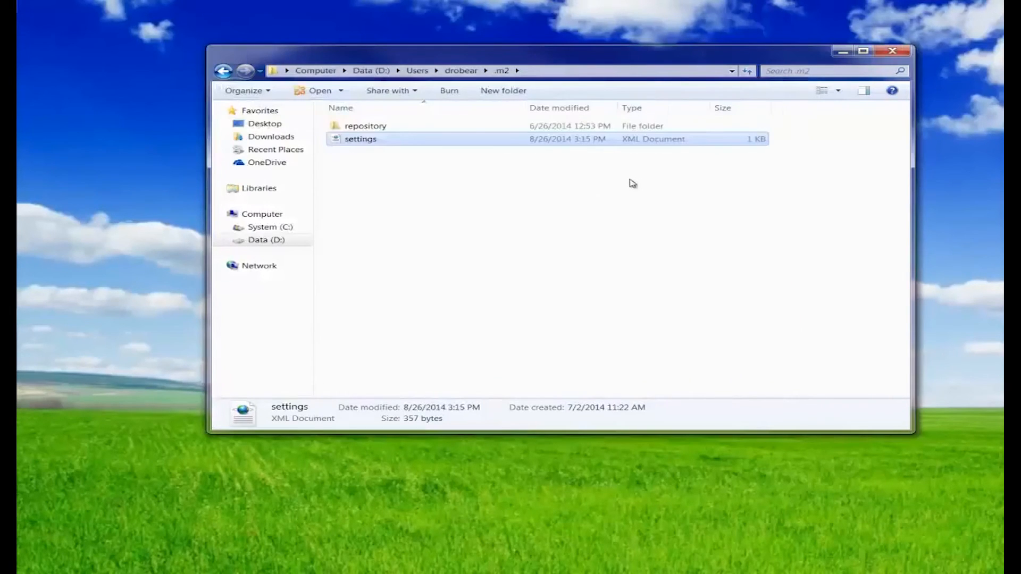
{"action": "mouse_move", "coordinate": [551, 237]}
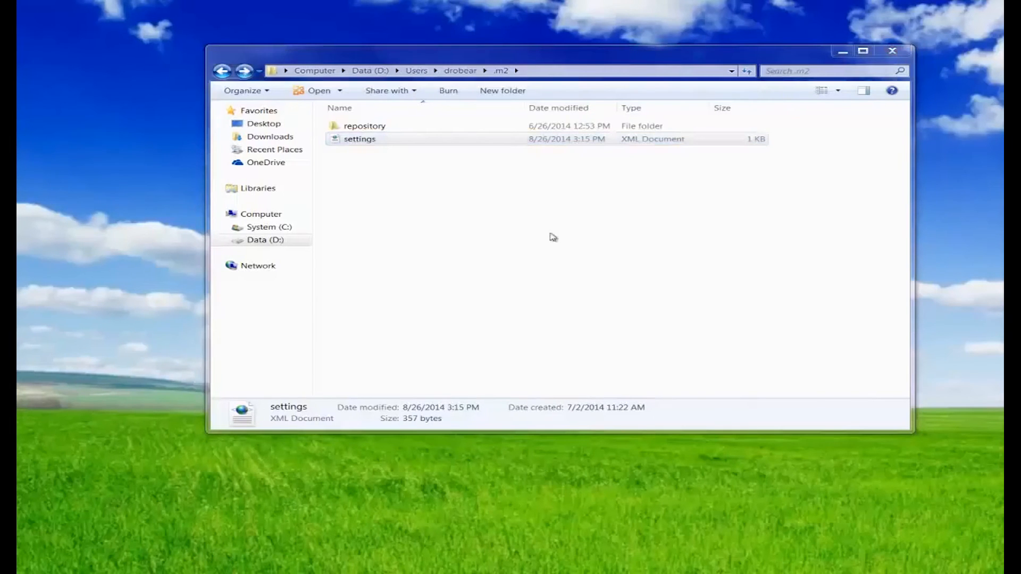
{"action": "left_click", "coordinate": [461, 70]}
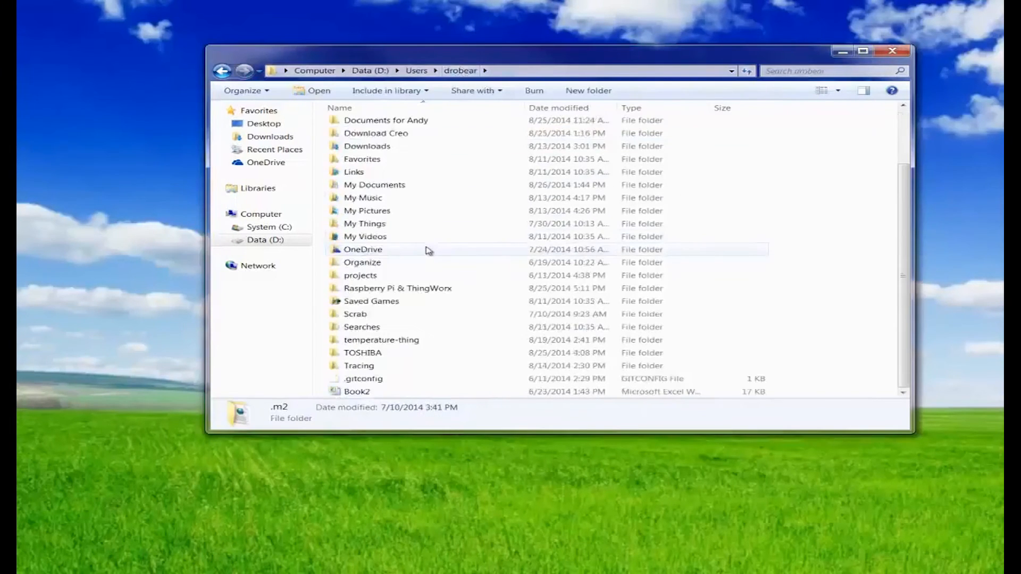
Enter the temperature-thing folder and open pom.xml with Notepad.
{"action": "double_click", "coordinate": [380, 339]}
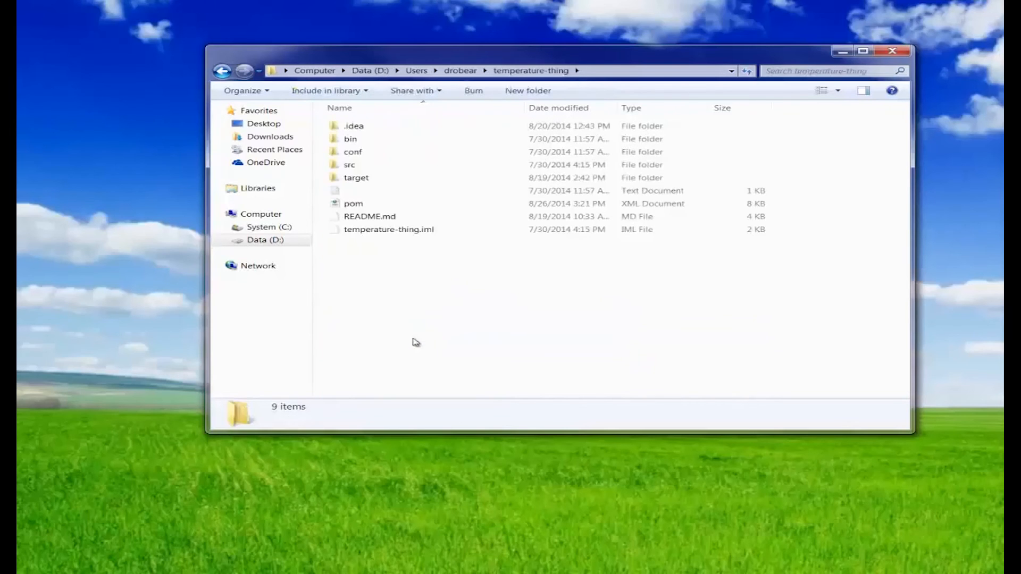
{"action": "left_click", "coordinate": [353, 203]}
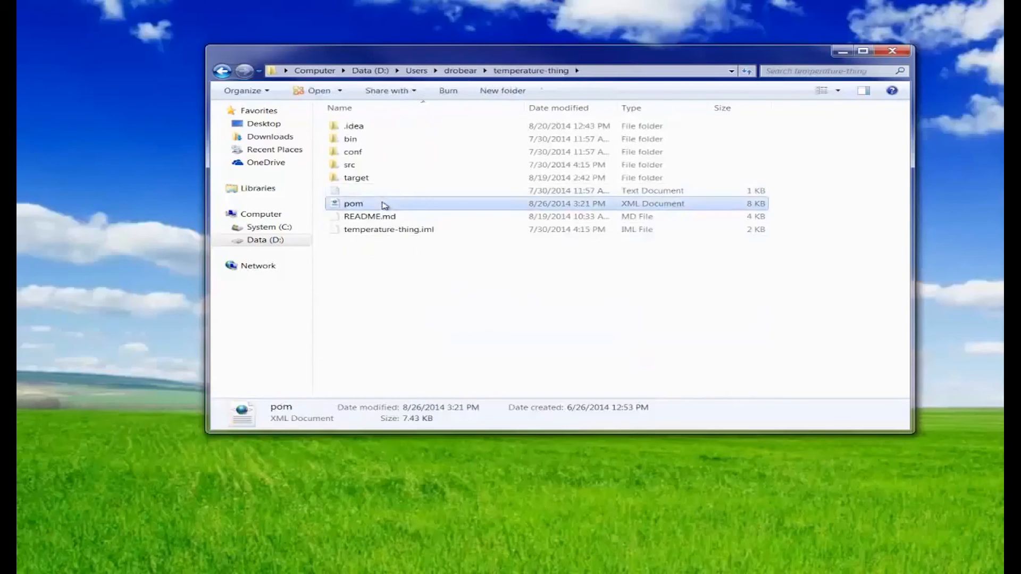
{"action": "right_click", "coordinate": [353, 204]}
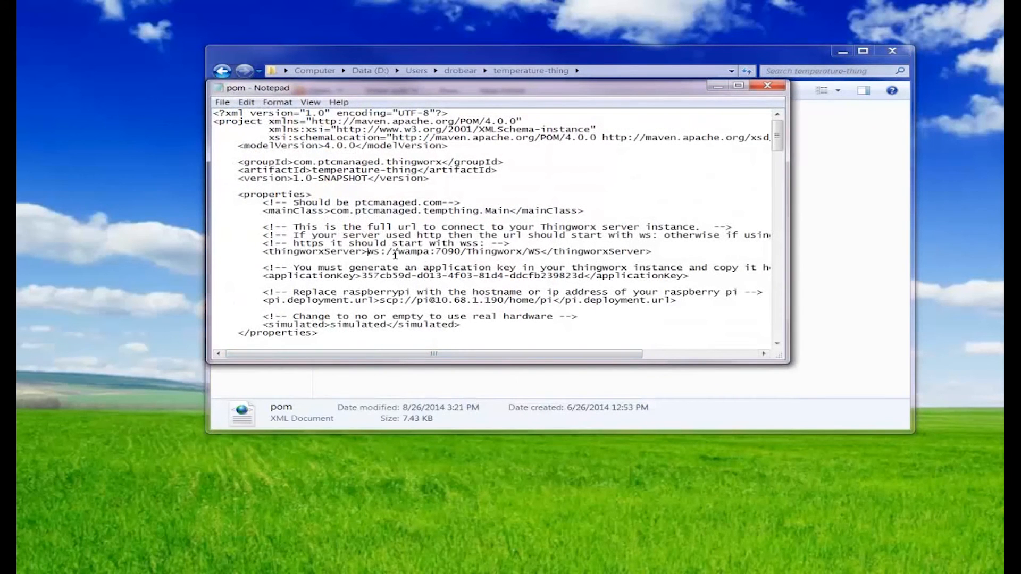
Review applicationKey and pi.deployment.url, delete the 'simulated' value, then save and close pom.xml.
{"action": "left_click_drag", "start_coordinate": [368, 251], "coordinate": [542, 252]}
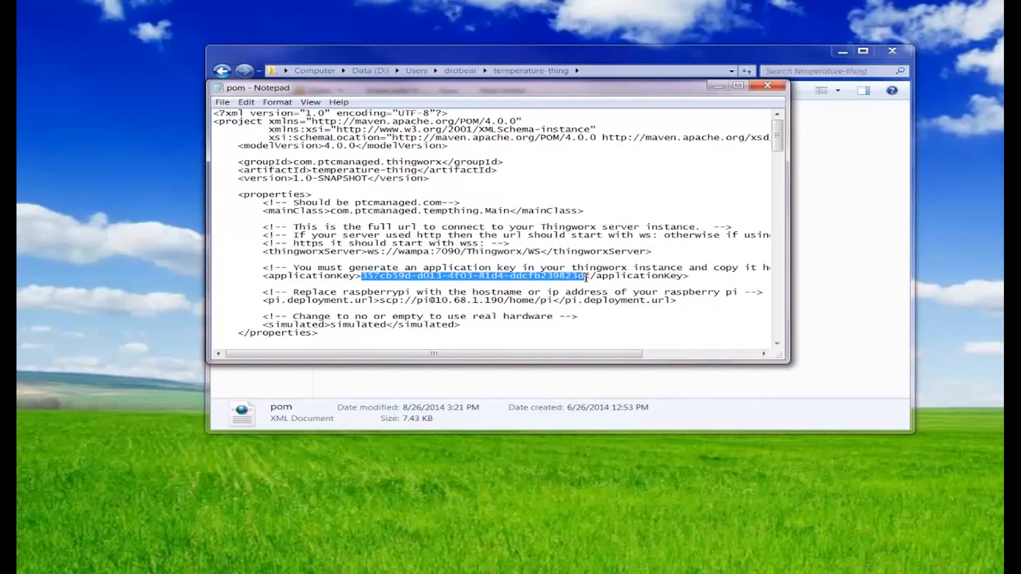
{"action": "left_click", "coordinate": [433, 300]}
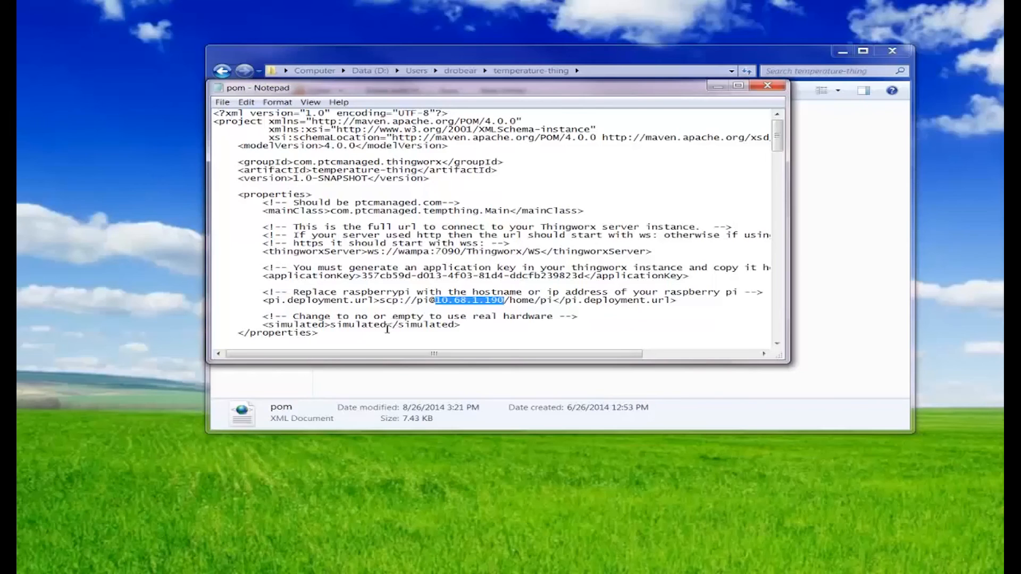
{"action": "double_click", "coordinate": [357, 325]}
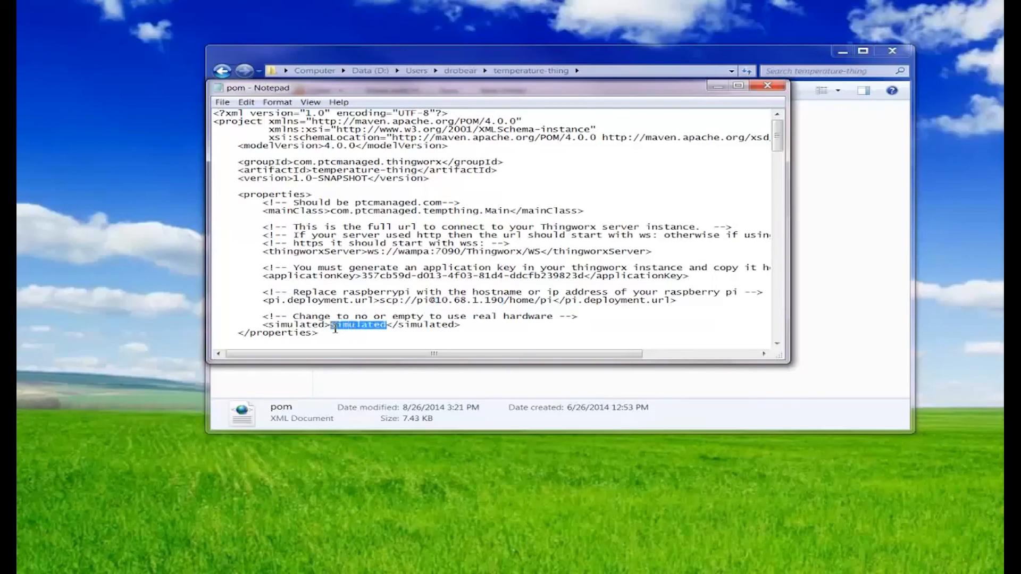
{"action": "key", "text": "Delete"}
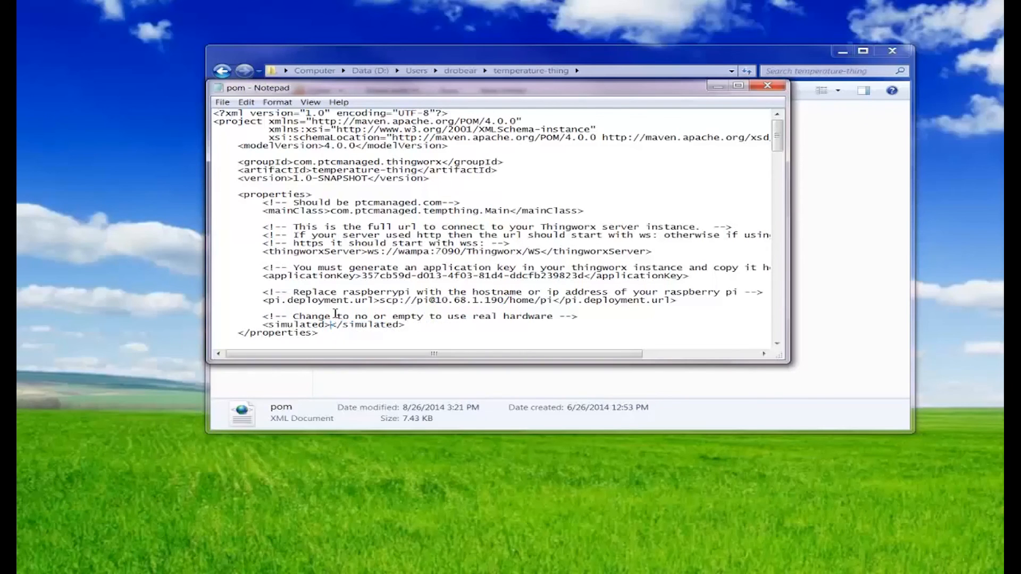
{"action": "left_click", "coordinate": [222, 102]}
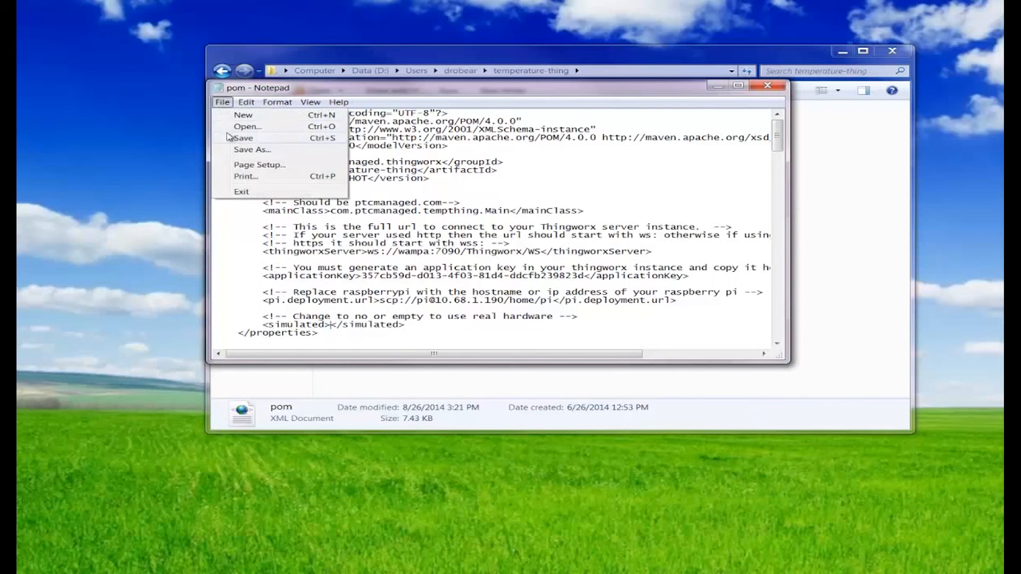
{"action": "left_click", "coordinate": [243, 138]}
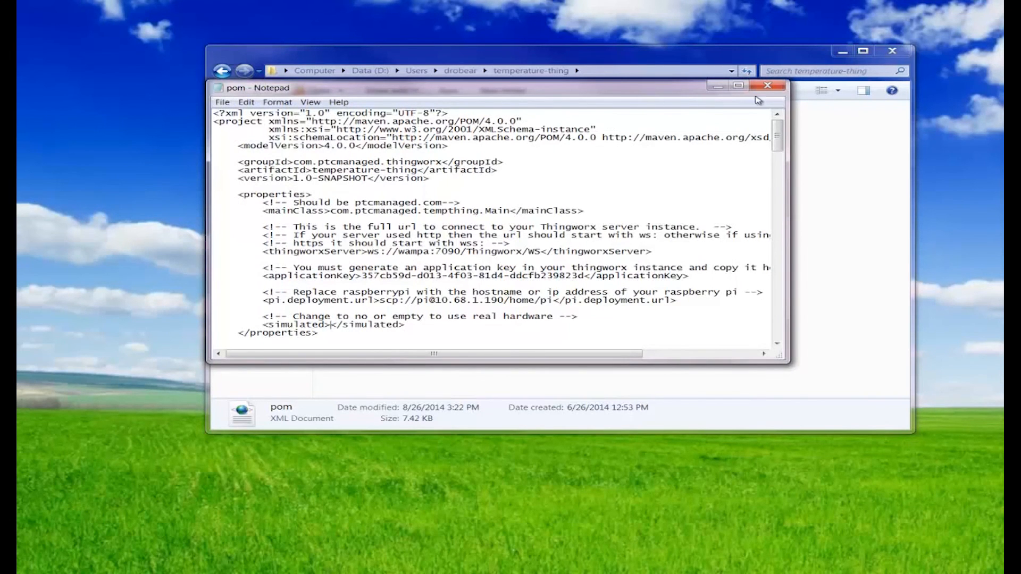
{"action": "left_click", "coordinate": [767, 85]}
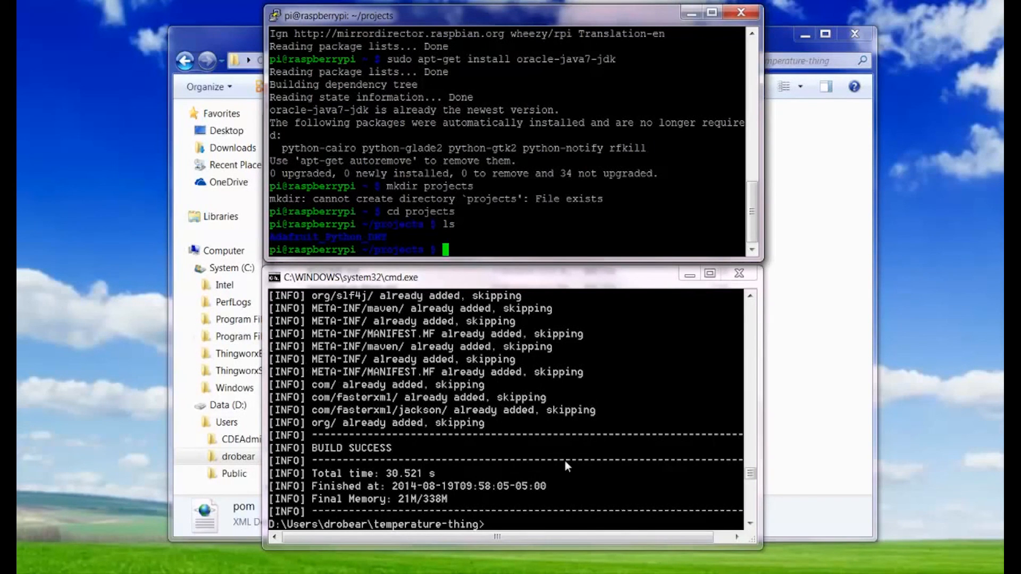
Run mvn deploy to the Pi at 10.68.1.190, answering 'yes' to trust the host key.
{"action": "scroll", "scroll_direction": "down", "scroll_amount": 3}
{"action": "type", "text": "mvn deplo"}
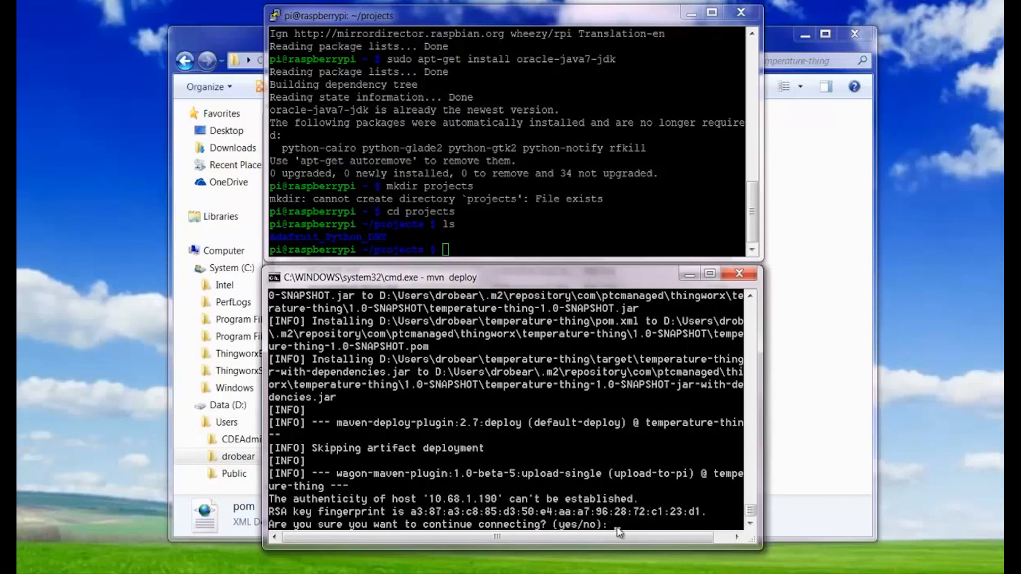
{"action": "type", "text": "yes"}
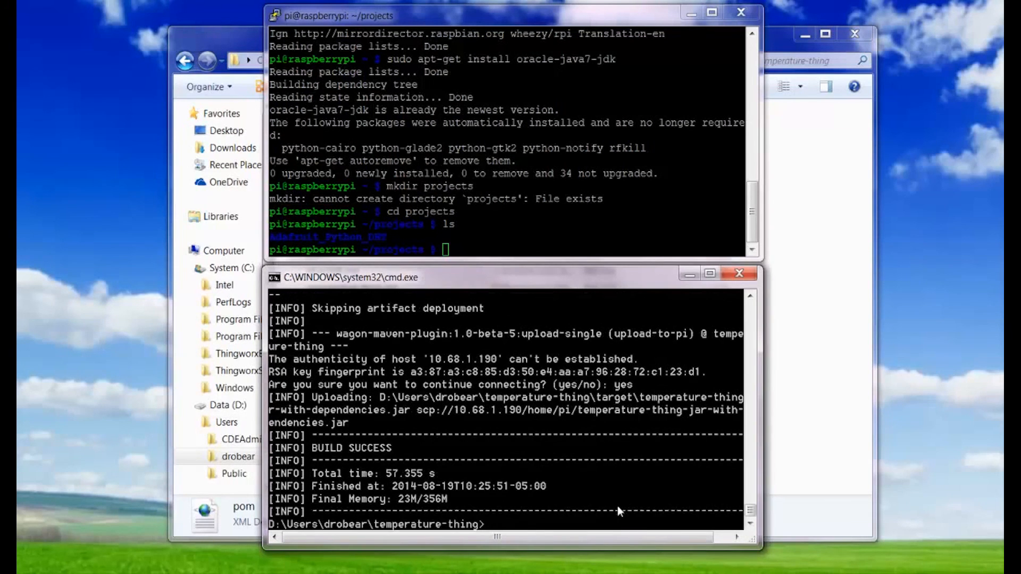